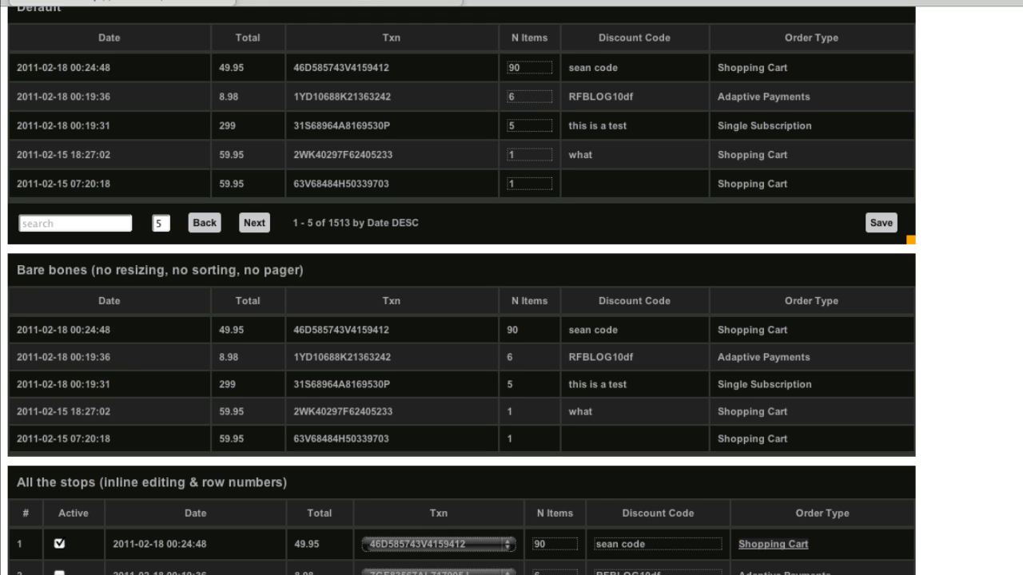
{"action": "mouse_move", "coordinate": [477, 561]}
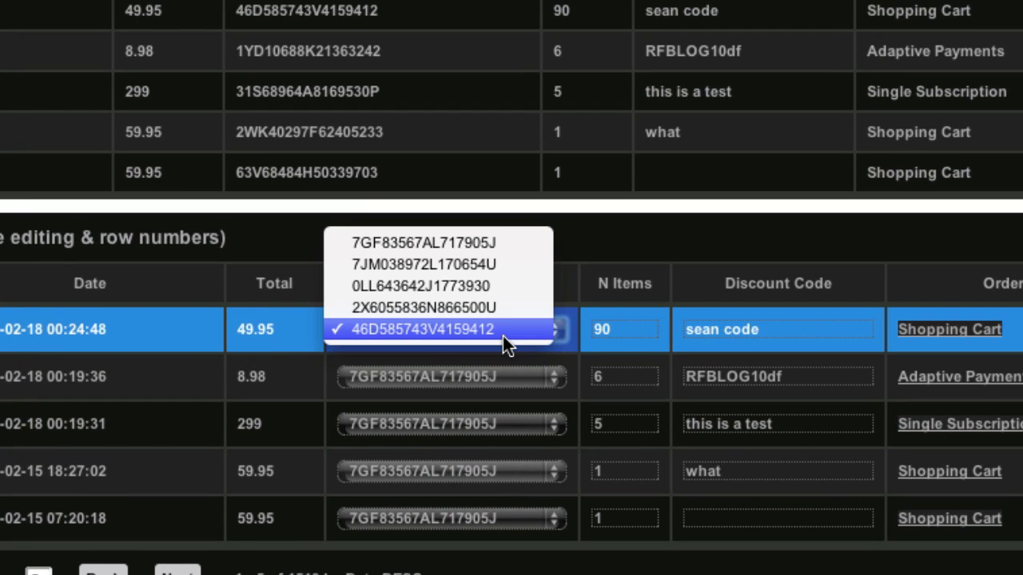
{"action": "left_click", "coordinate": [424, 329]}
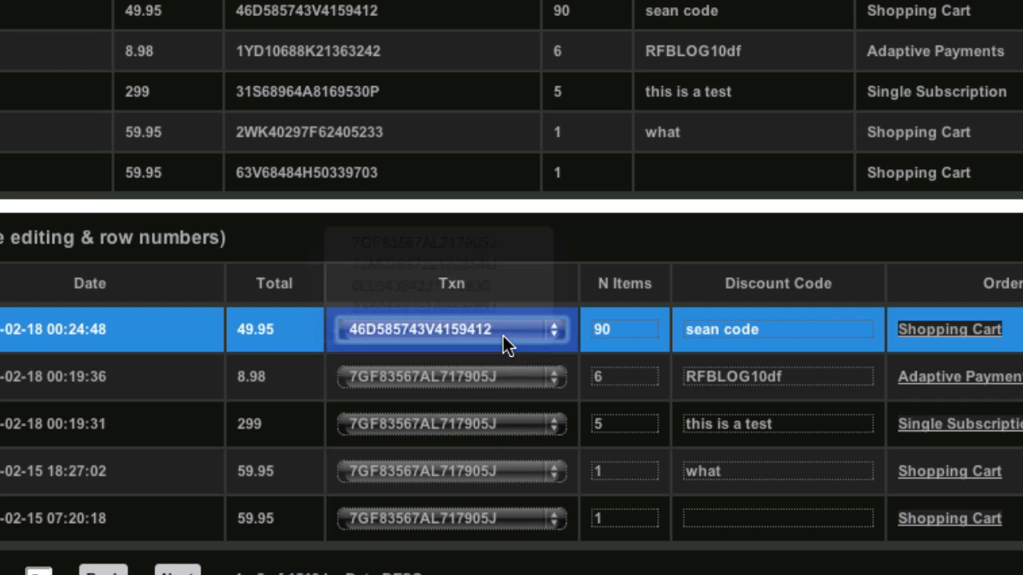
{"action": "left_click", "coordinate": [451, 470]}
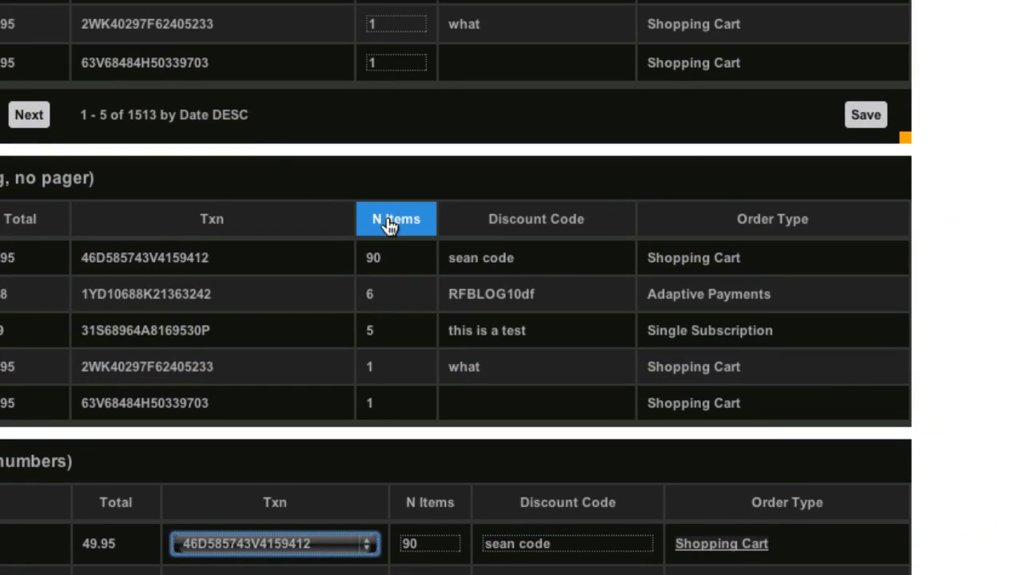
{"action": "left_click", "coordinate": [397, 219]}
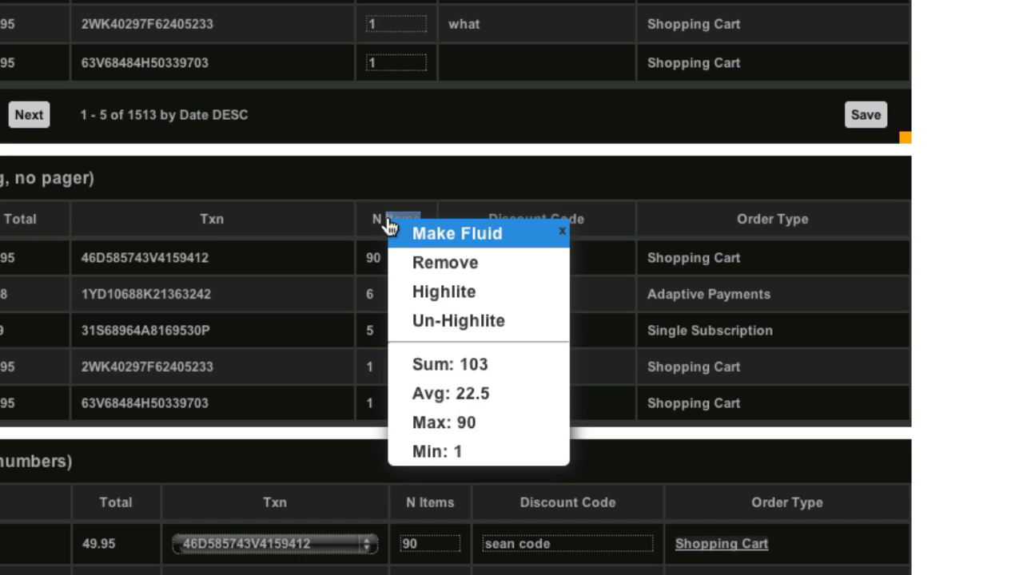
{"action": "mouse_move", "coordinate": [471, 351]}
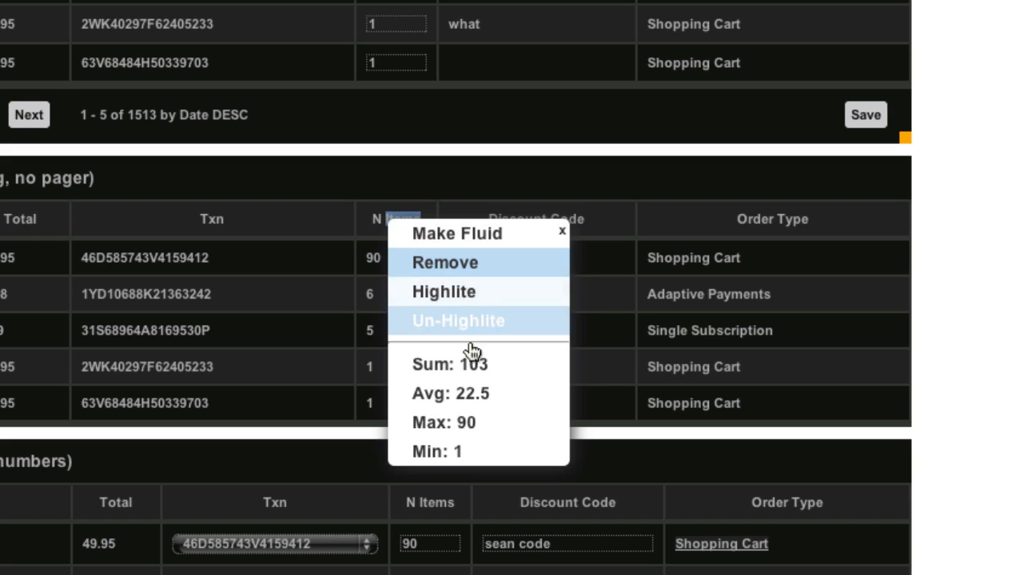
{"action": "mouse_move", "coordinate": [530, 393]}
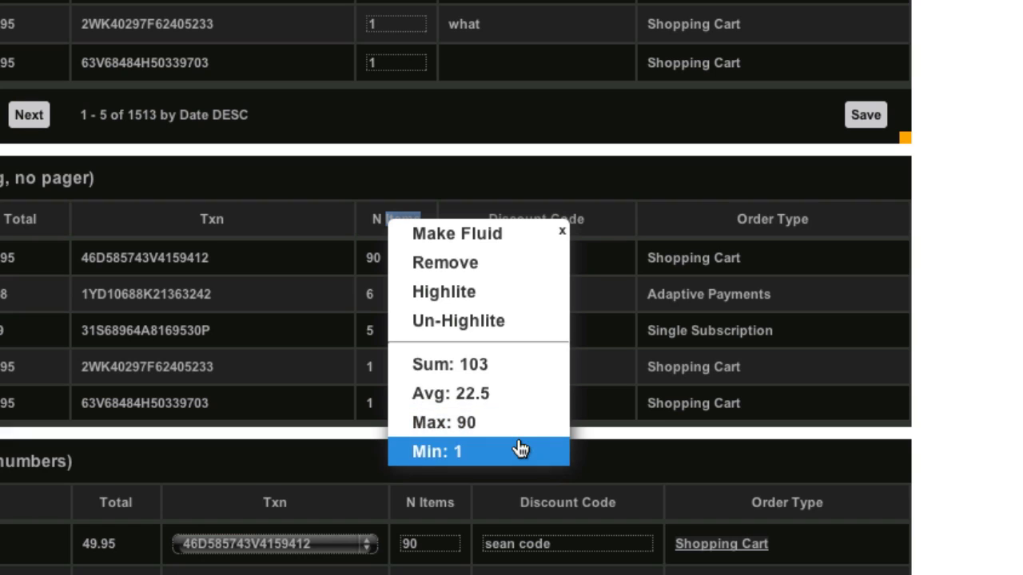
{"action": "mouse_move", "coordinate": [521, 444]}
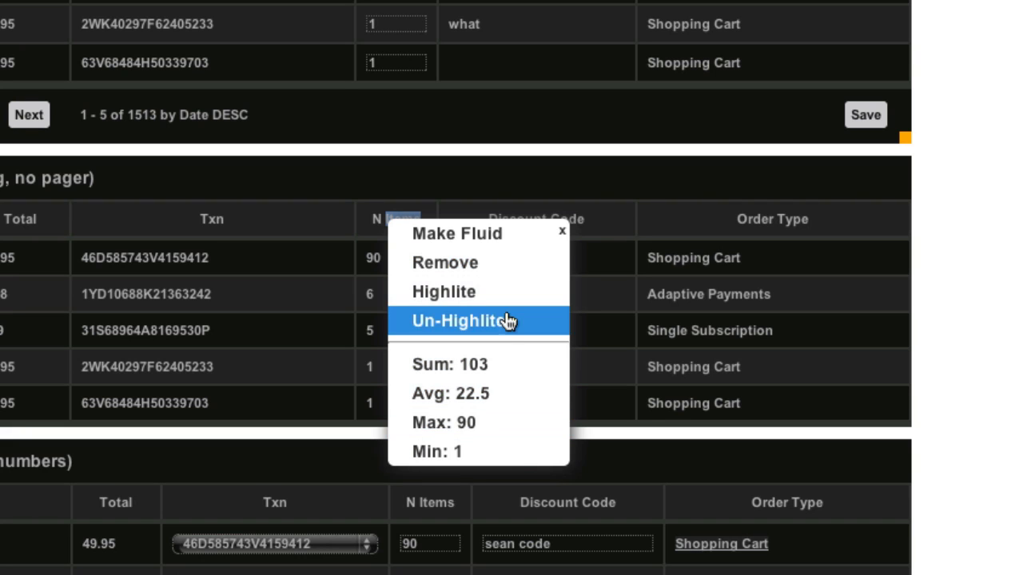
{"action": "mouse_move", "coordinate": [519, 374]}
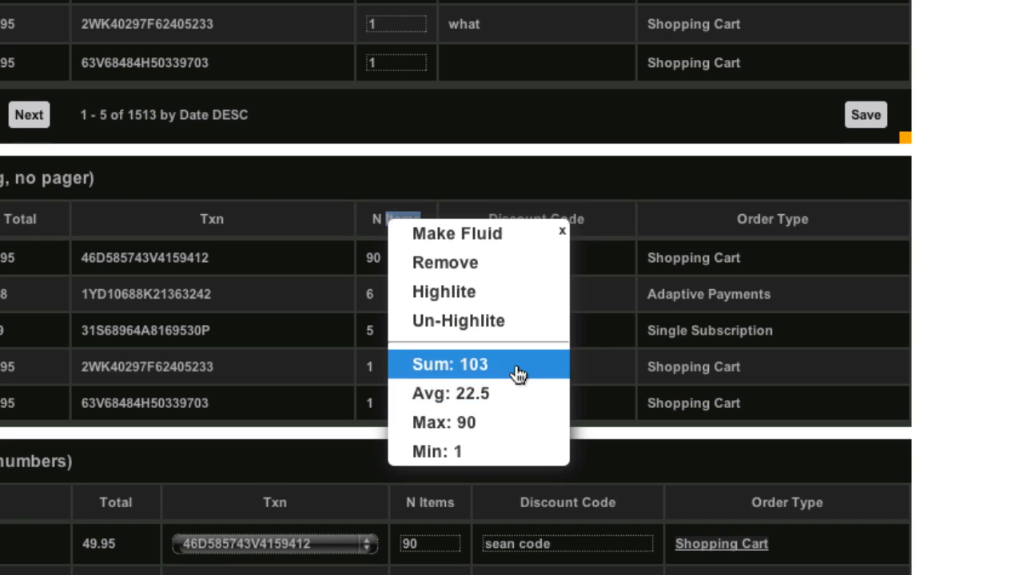
{"action": "left_click", "coordinate": [563, 230]}
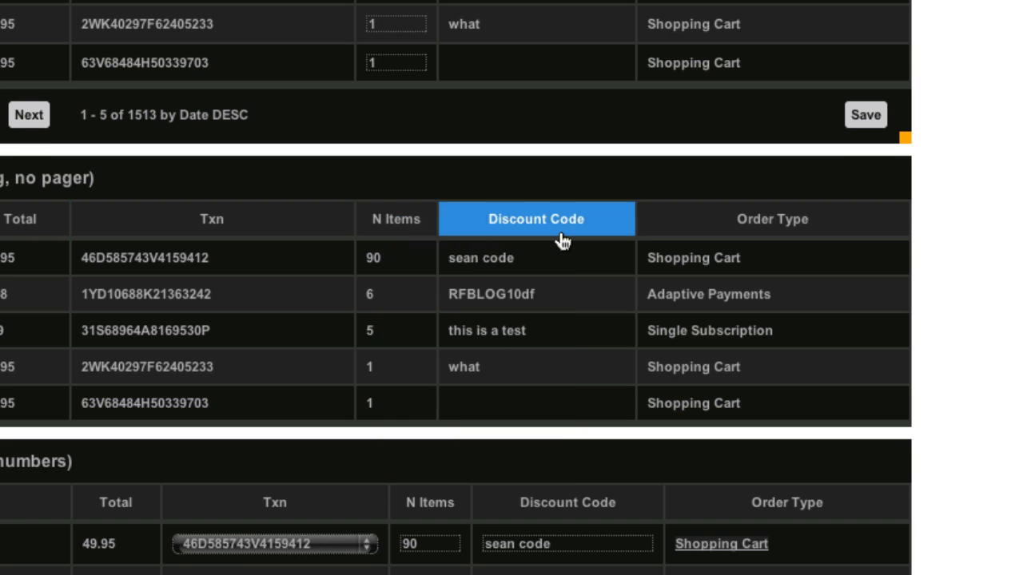
{"action": "left_click", "coordinate": [535, 258]}
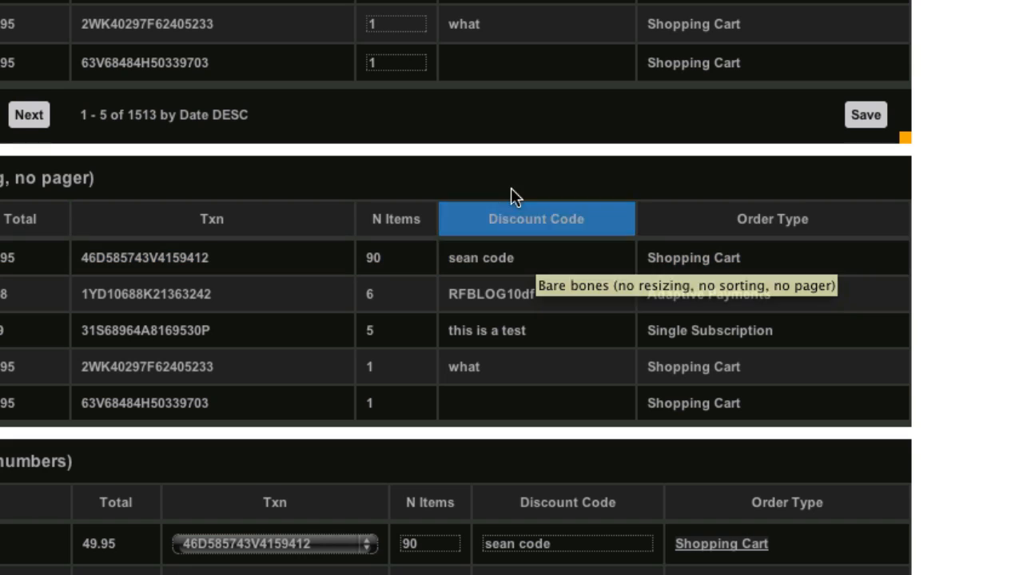
{"action": "mouse_move", "coordinate": [515, 183]}
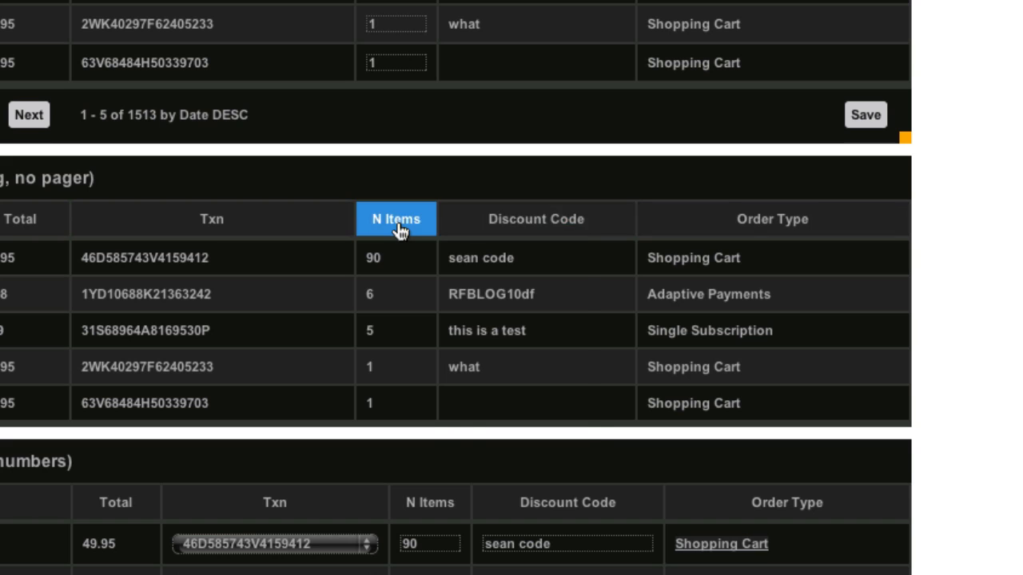
Review the Total column's options, then view the discounts table structure and an empty query editor in Sequel Pro
{"action": "left_click", "coordinate": [211, 257]}
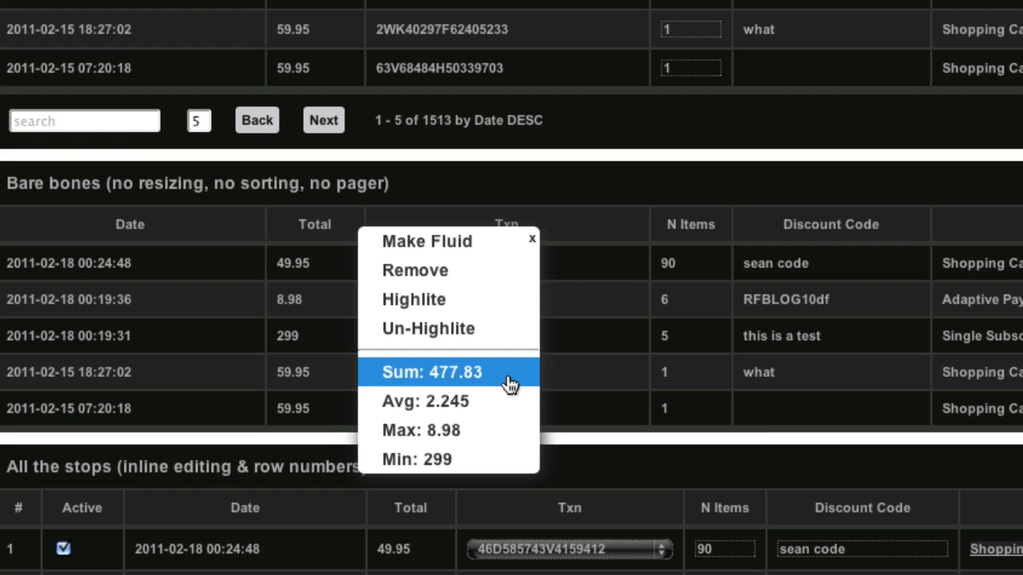
{"action": "mouse_move", "coordinate": [495, 401]}
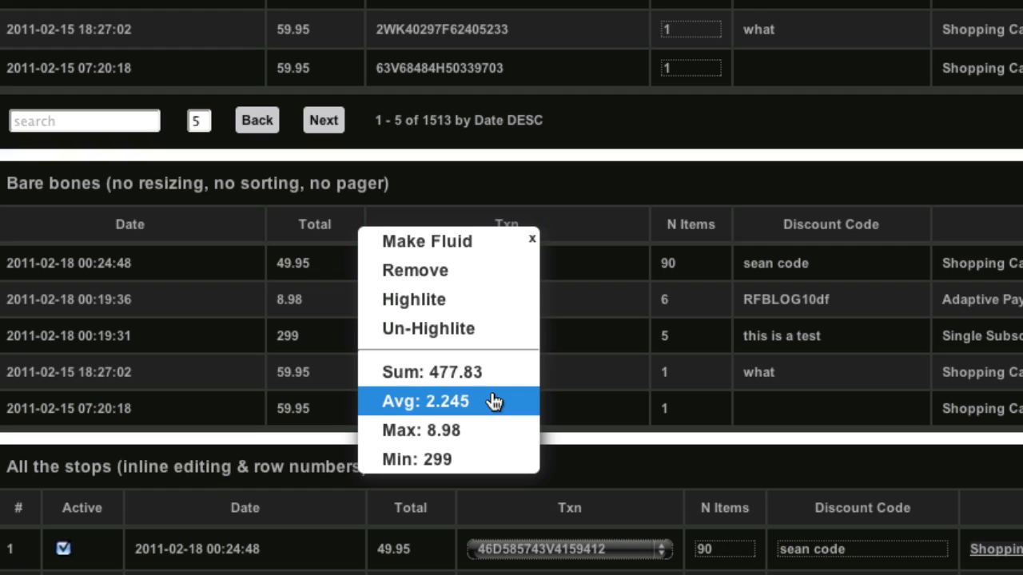
{"action": "mouse_move", "coordinate": [475, 423]}
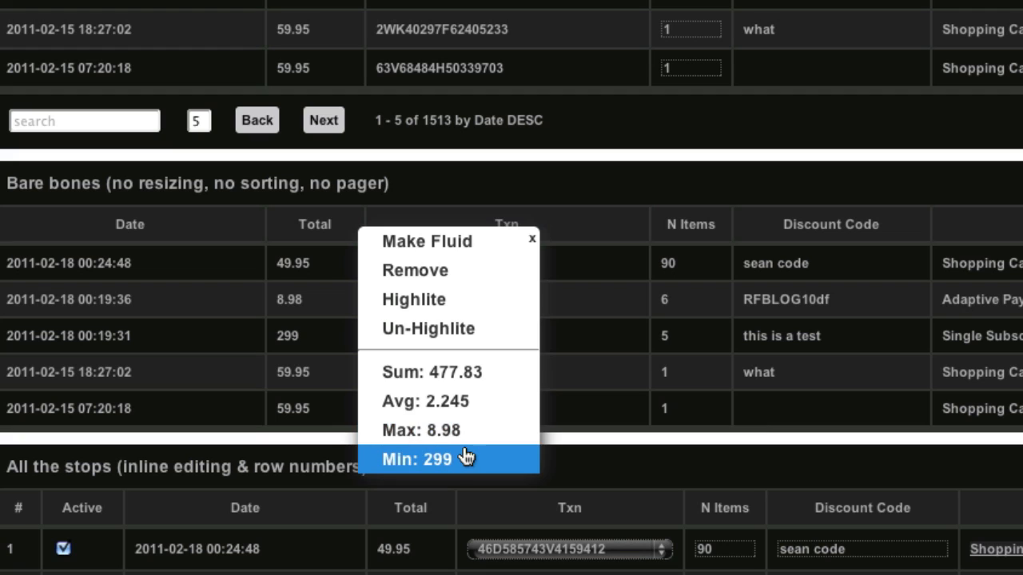
{"action": "mouse_move", "coordinate": [470, 430]}
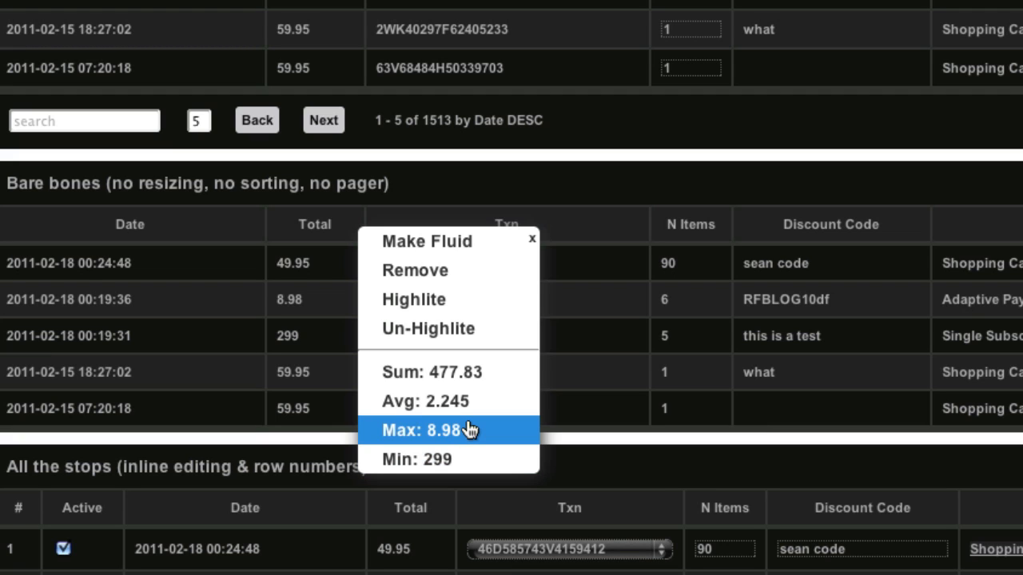
{"action": "mouse_move", "coordinate": [460, 400]}
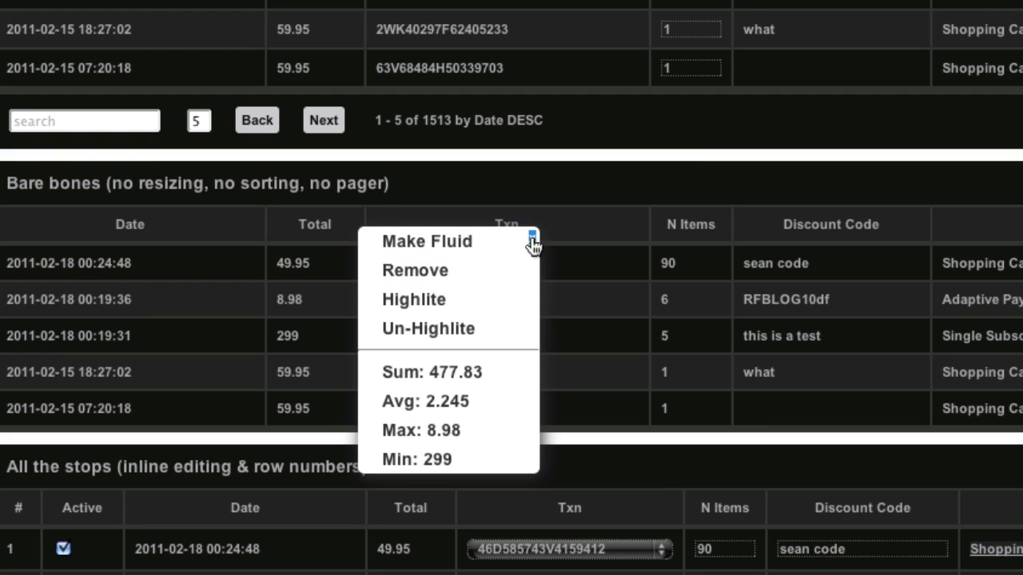
{"action": "left_click", "coordinate": [412, 299]}
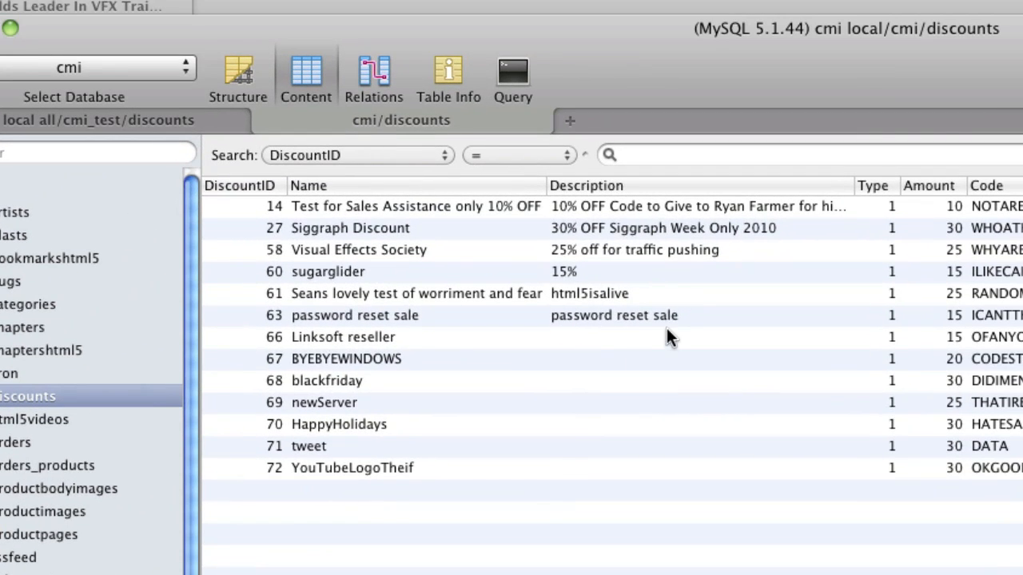
{"action": "mouse_move", "coordinate": [887, 222]}
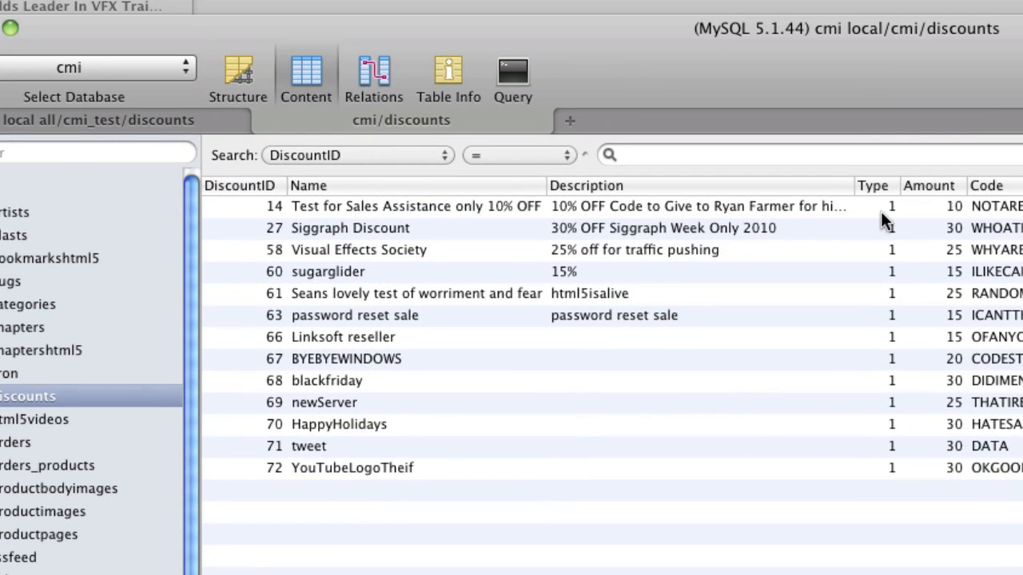
{"action": "left_click", "coordinate": [237, 76]}
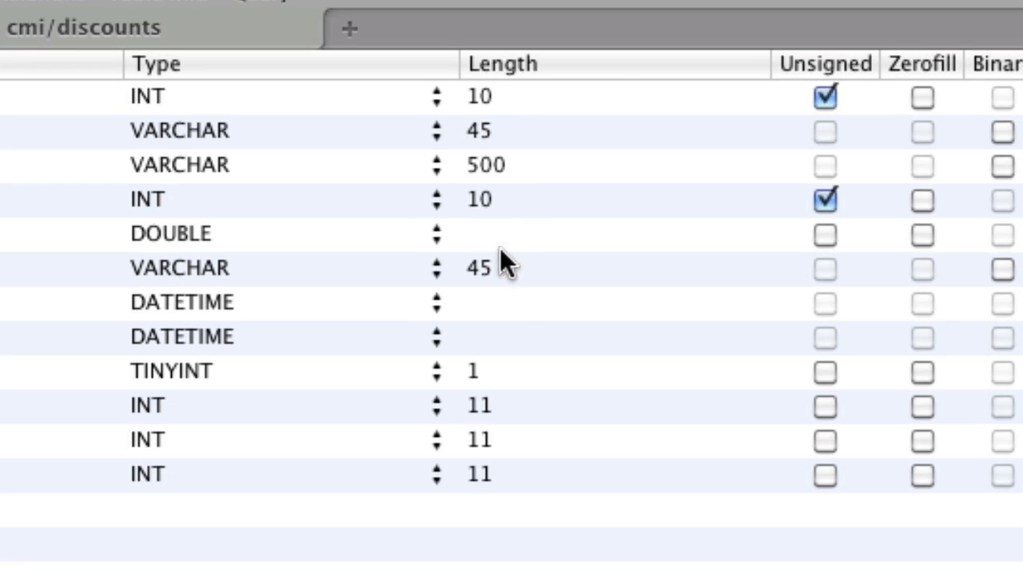
{"action": "mouse_move", "coordinate": [505, 89]}
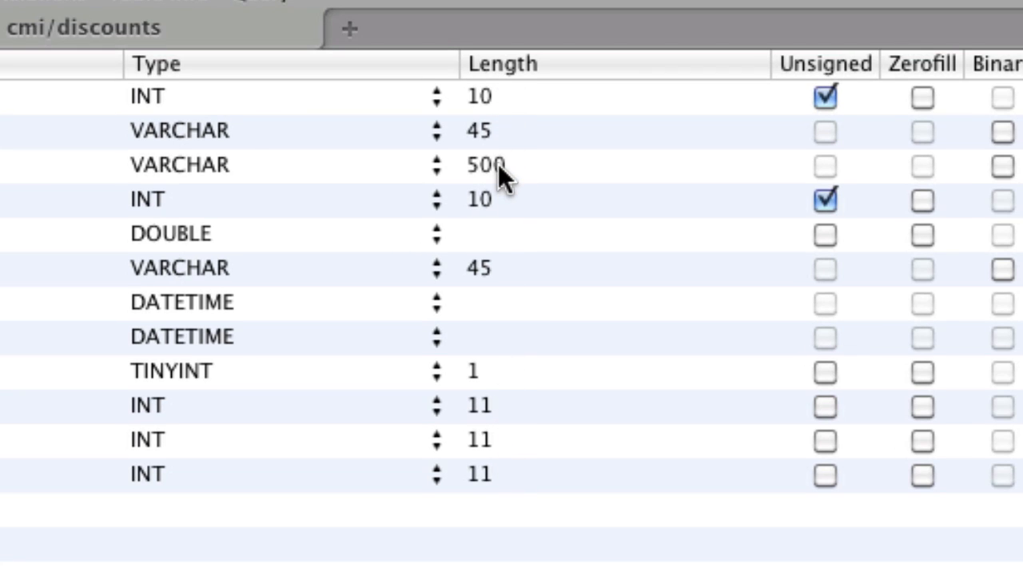
{"action": "mouse_move", "coordinate": [455, 157]}
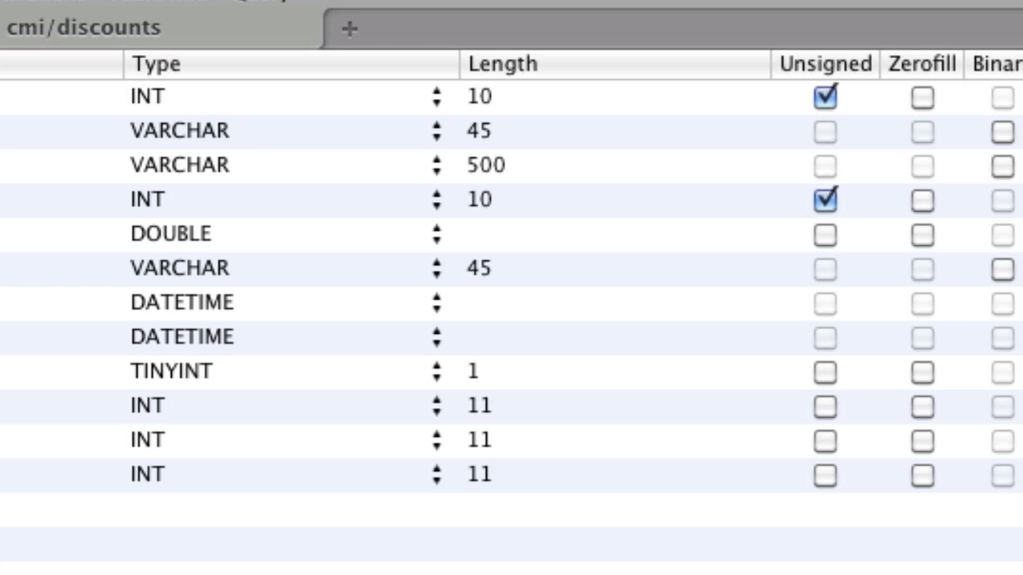
{"action": "left_click", "coordinate": [385, 96]}
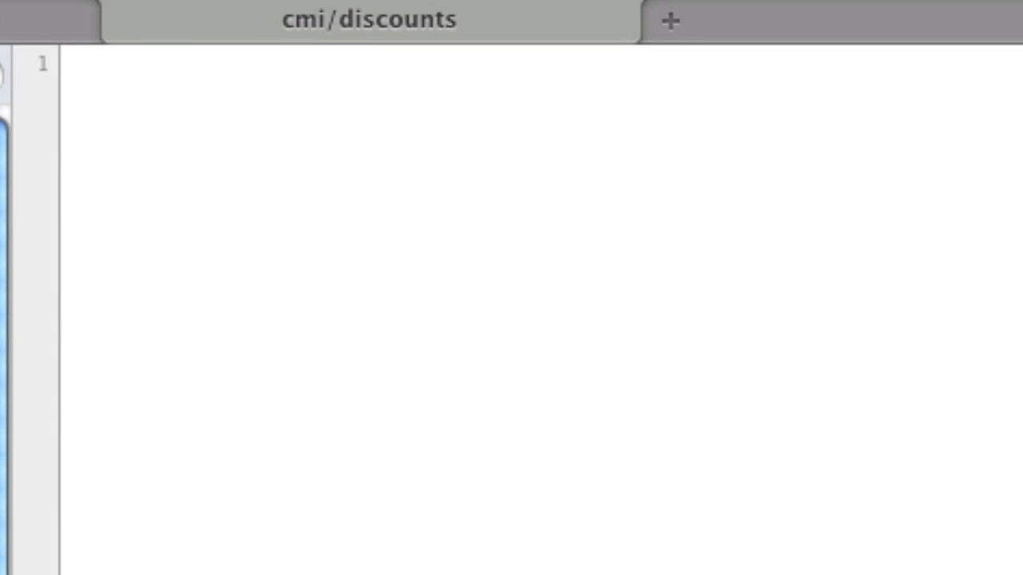
{"action": "type", "text": "show colum"}
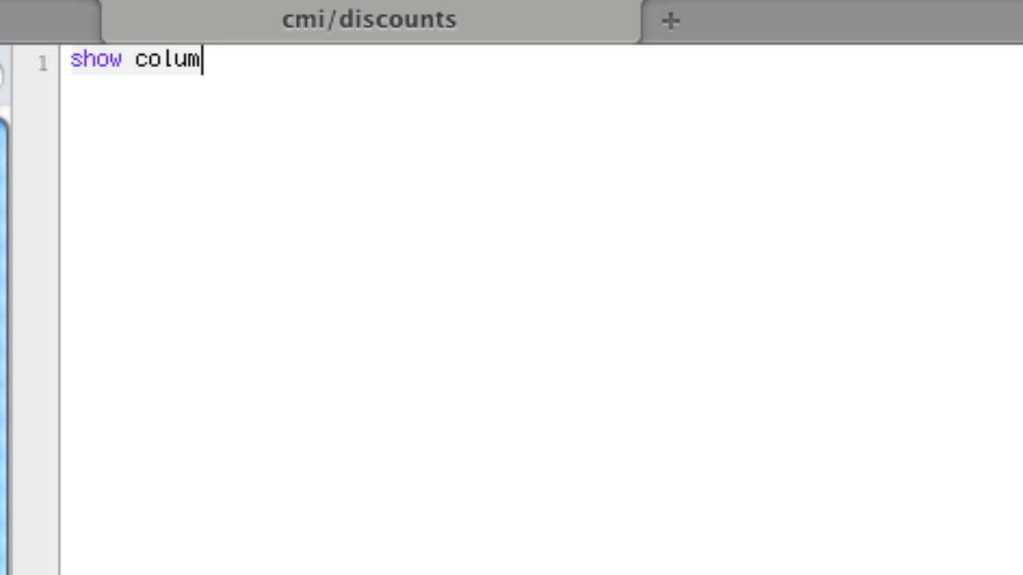
{"action": "type", "text": "ns from oders"}
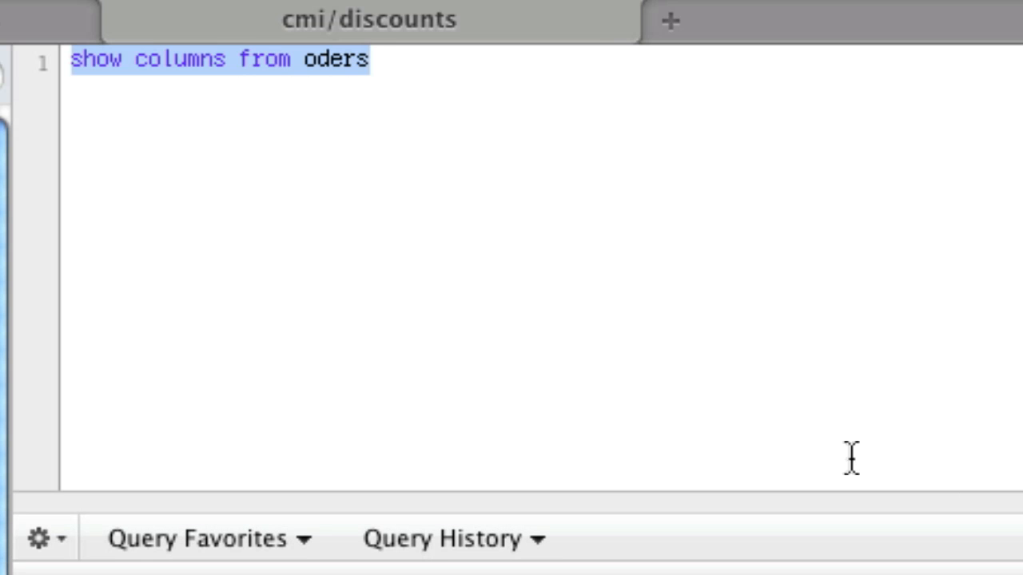
{"action": "key", "text": "BackSpace"}
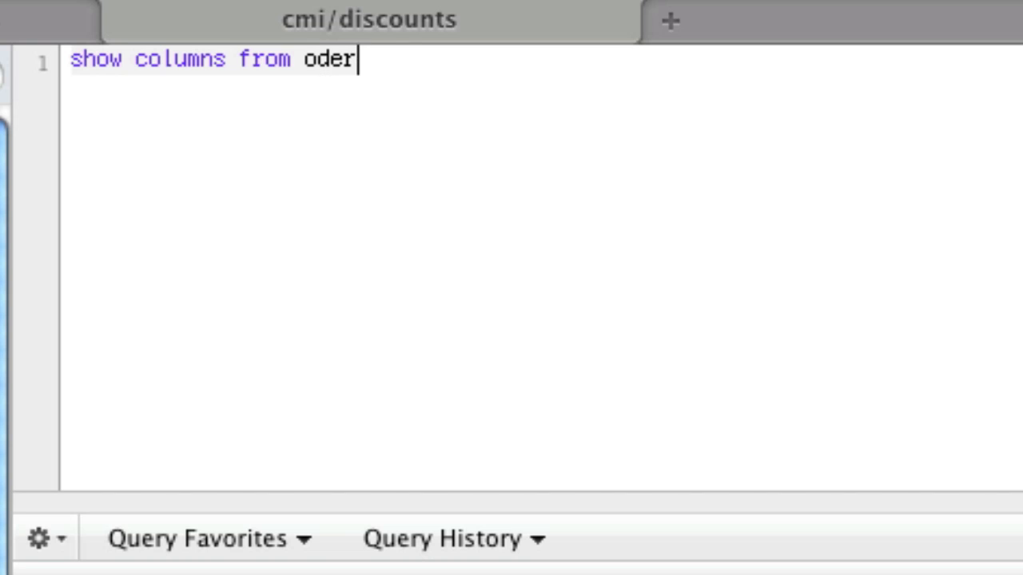
{"action": "key", "text": "Backspace"}
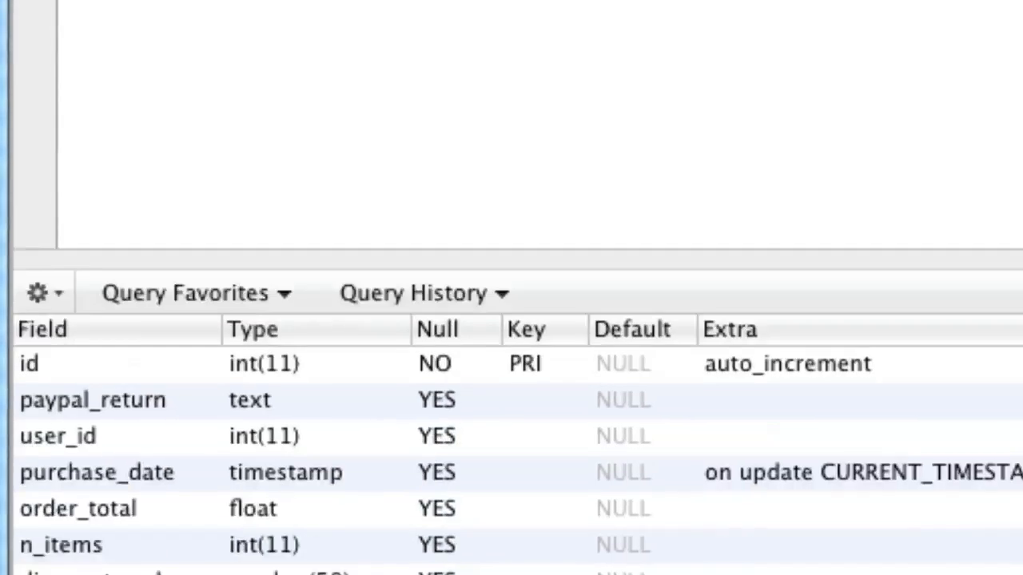
{"action": "scroll", "scroll_direction": "down", "scroll_amount": 3}
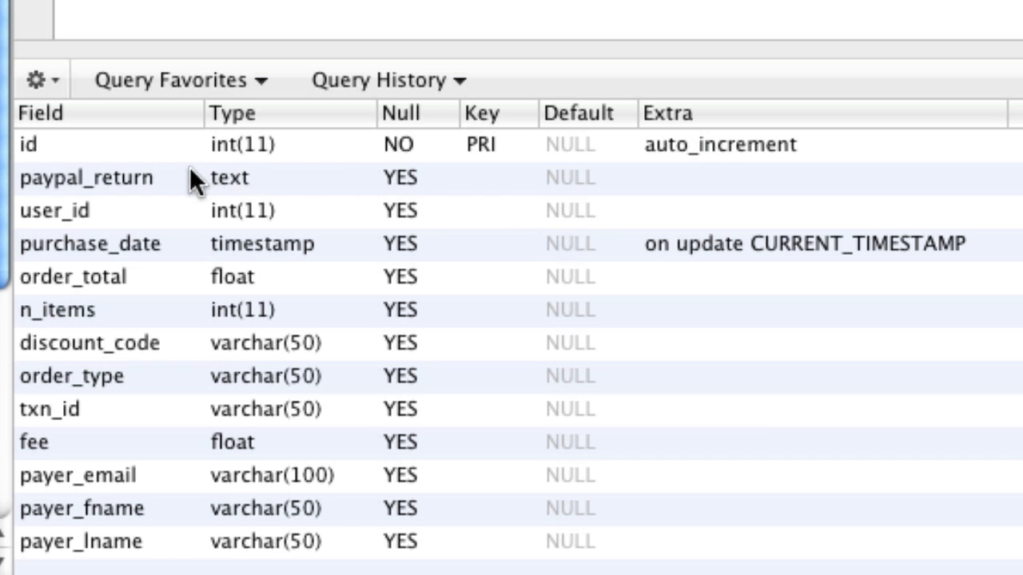
{"action": "mouse_move", "coordinate": [445, 131]}
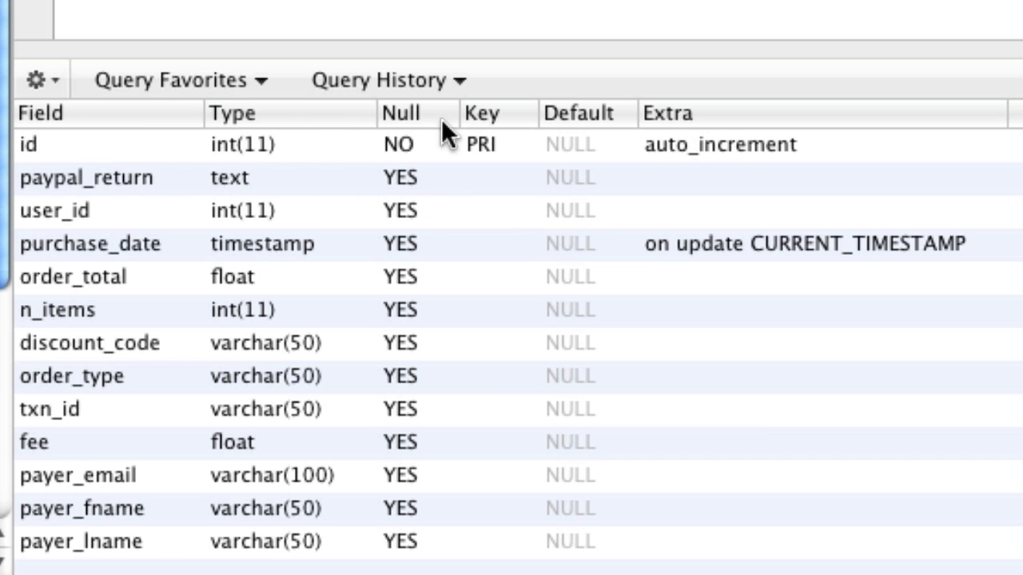
{"action": "mouse_move", "coordinate": [275, 152]}
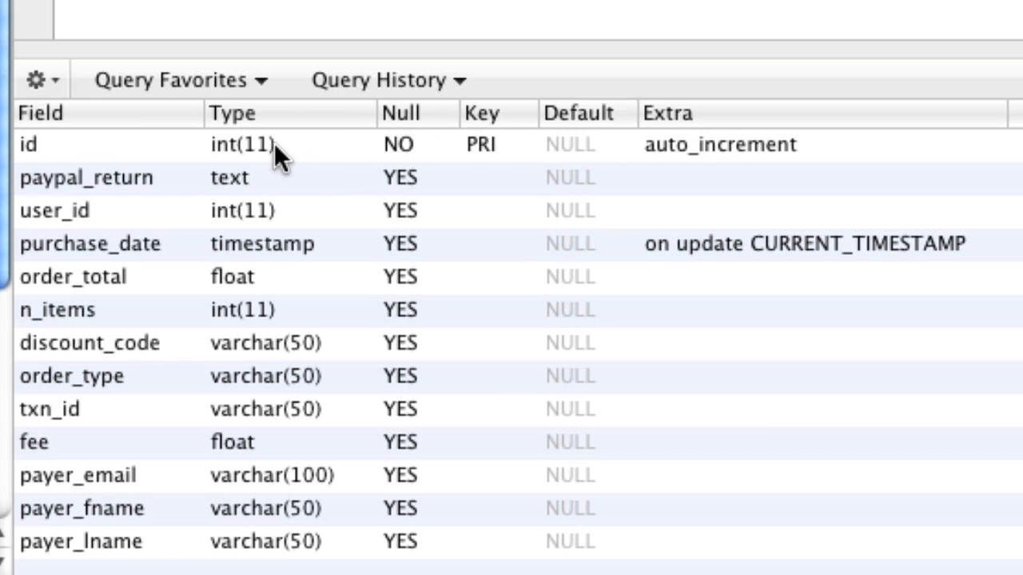
{"action": "mouse_move", "coordinate": [264, 248]}
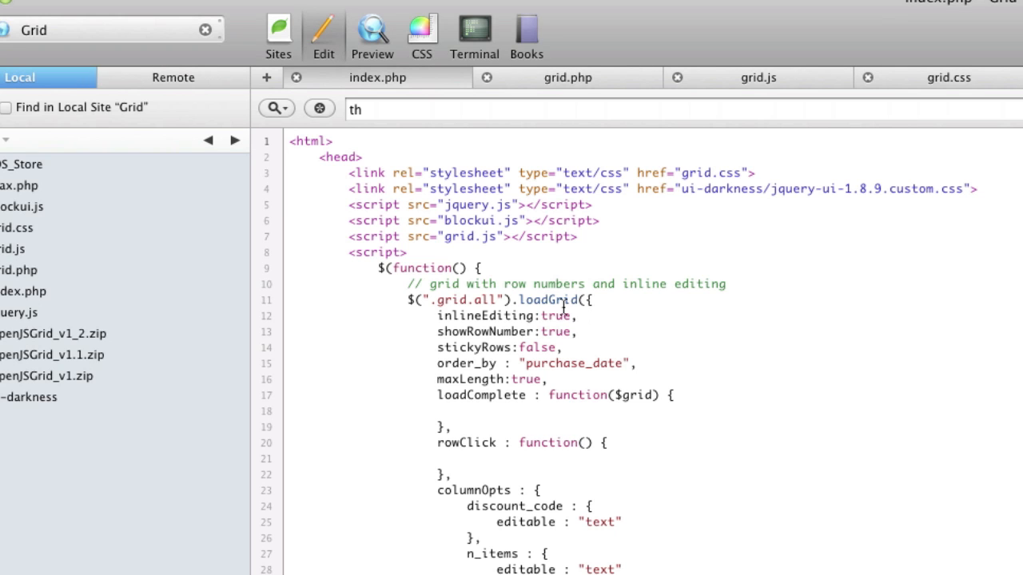
Highlight the maxLength:true option in index.php's loadGrid setup, then clear the highlight
{"action": "double_click", "coordinate": [468, 380]}
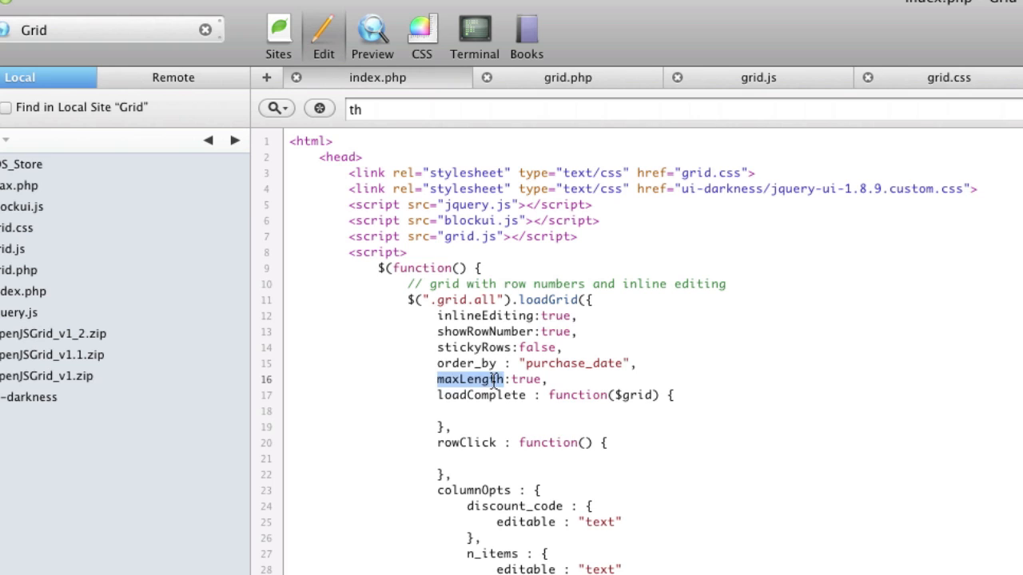
{"action": "left_click", "coordinate": [466, 378]}
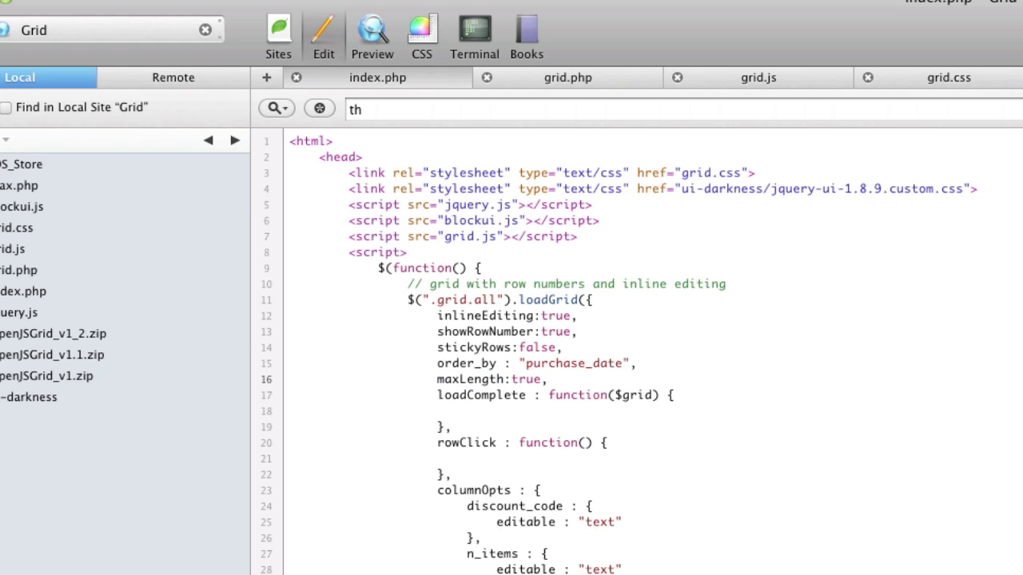
{"action": "left_click", "coordinate": [495, 380]}
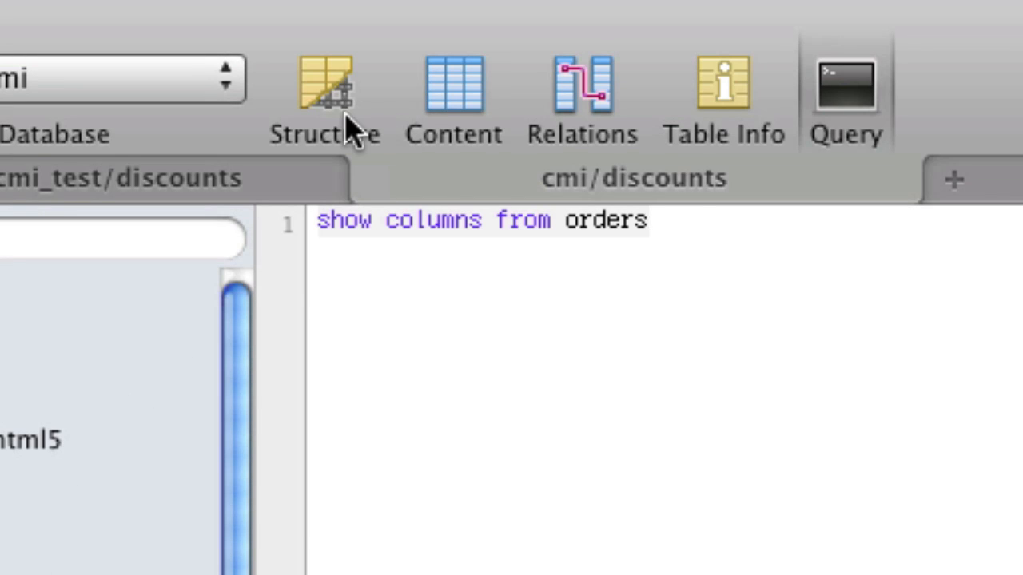
Try long values 1111111 and 12312321 in the first row's N Items input, then restore 90
{"action": "left_click", "coordinate": [323, 87]}
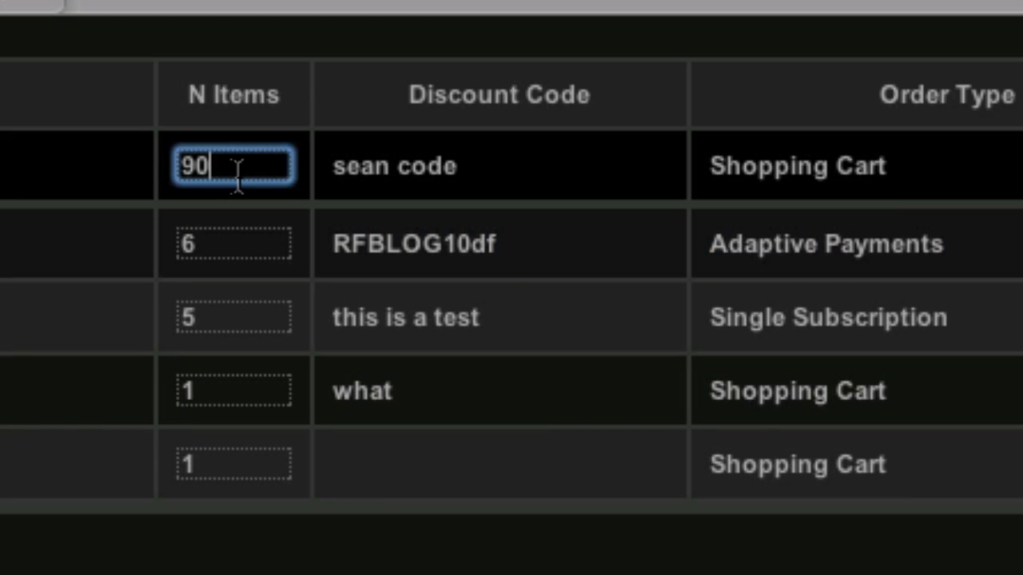
{"action": "type", "text": "1"}
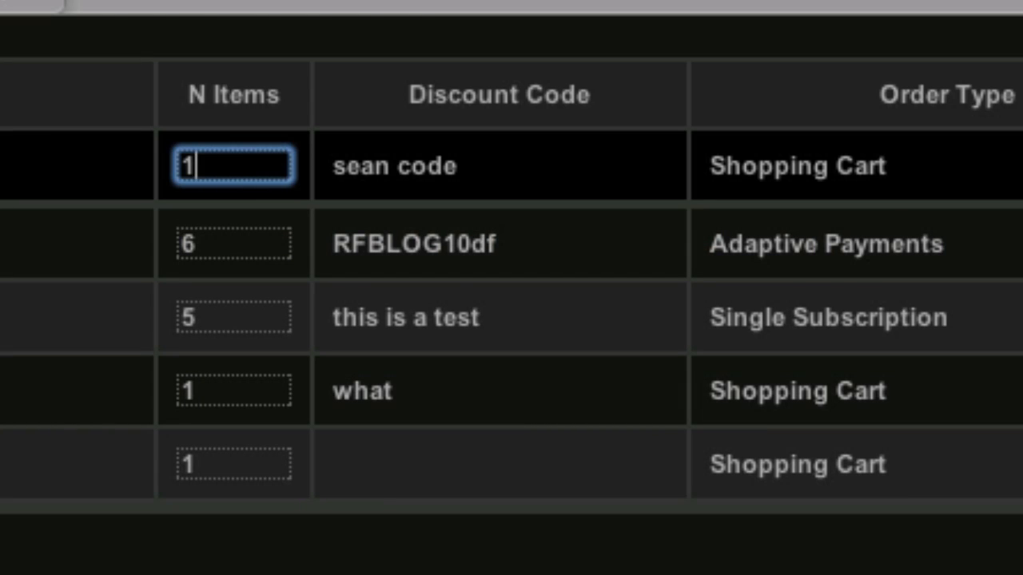
{"action": "type", "text": "1111111"}
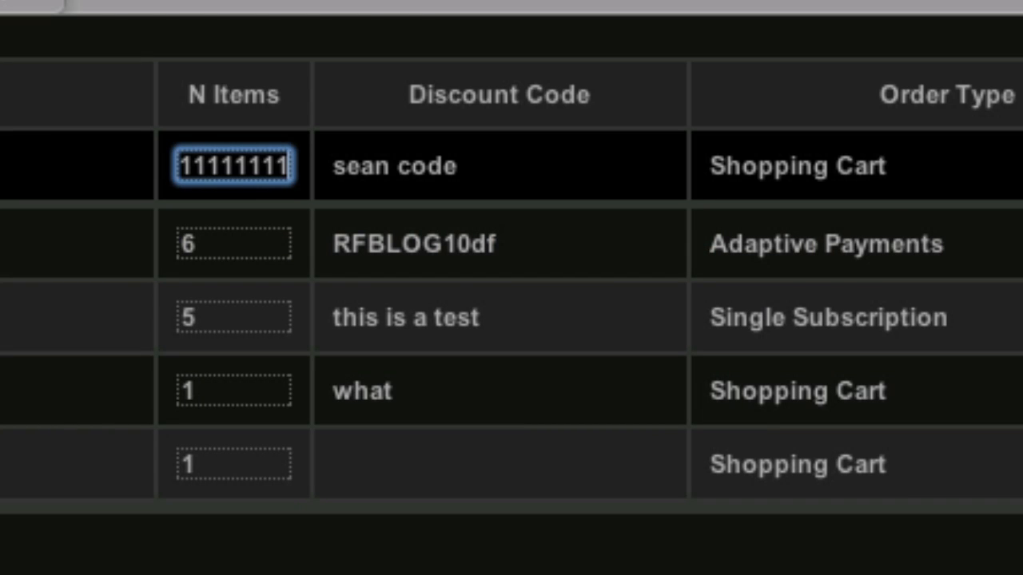
{"action": "type", "text": "12312321"}
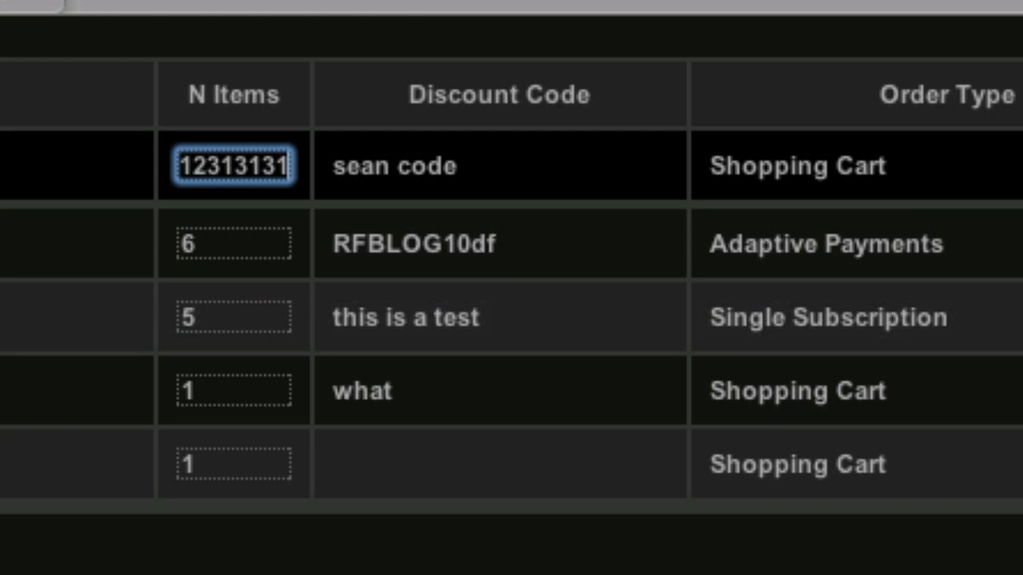
{"action": "type", "text": "90"}
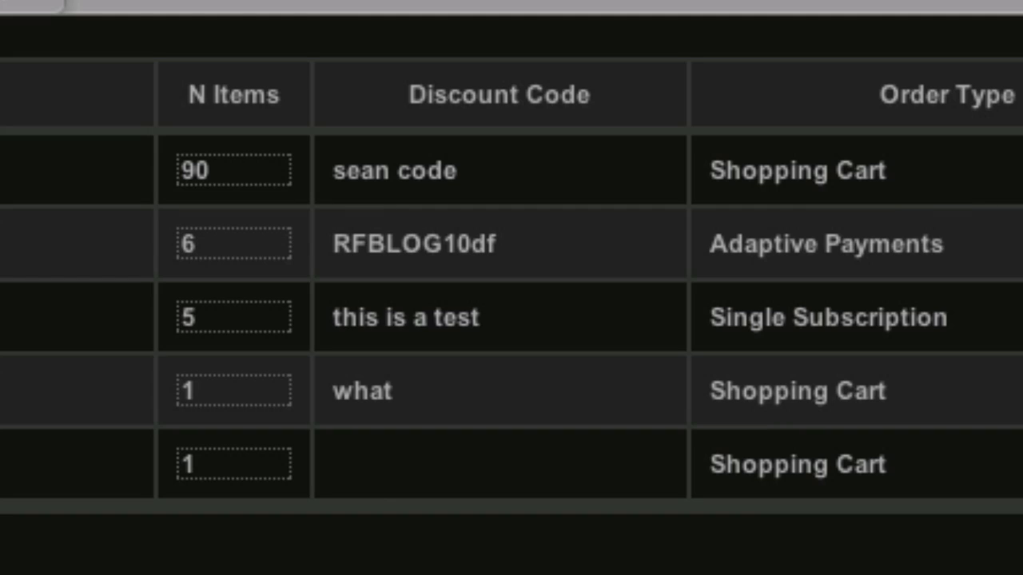
Edit the first row again typing 11111111 into N Items and inspect its input showing maxlength 11
{"action": "left_click", "coordinate": [431, 163]}
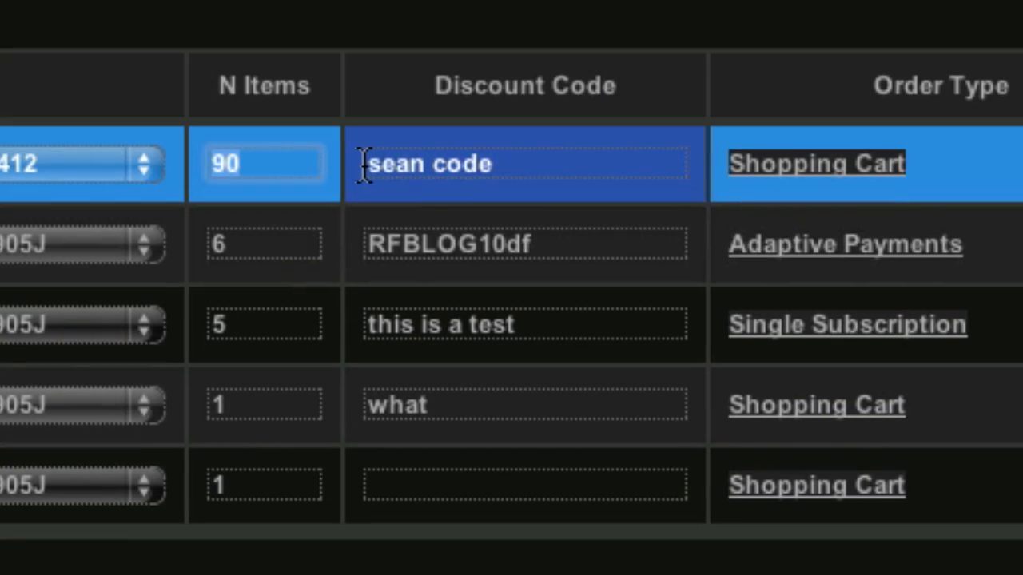
{"action": "type", "text": "1111"}
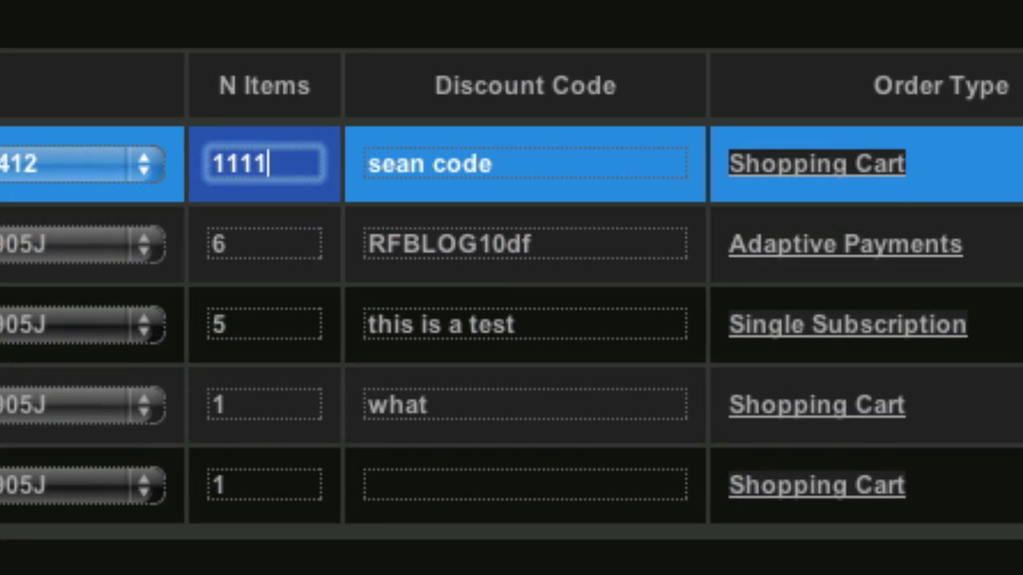
{"action": "type", "text": "1111"}
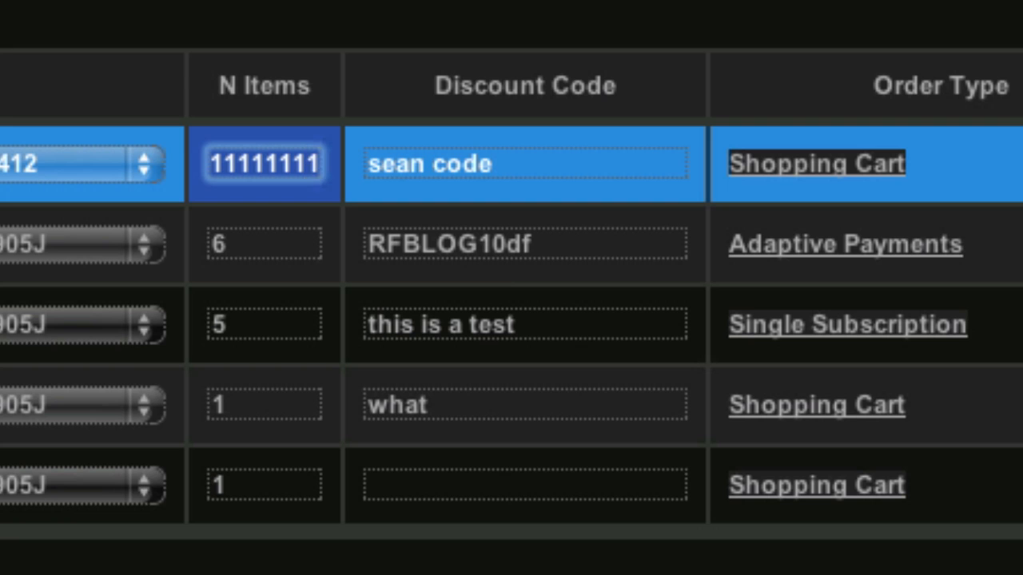
{"action": "left_click", "coordinate": [301, 163]}
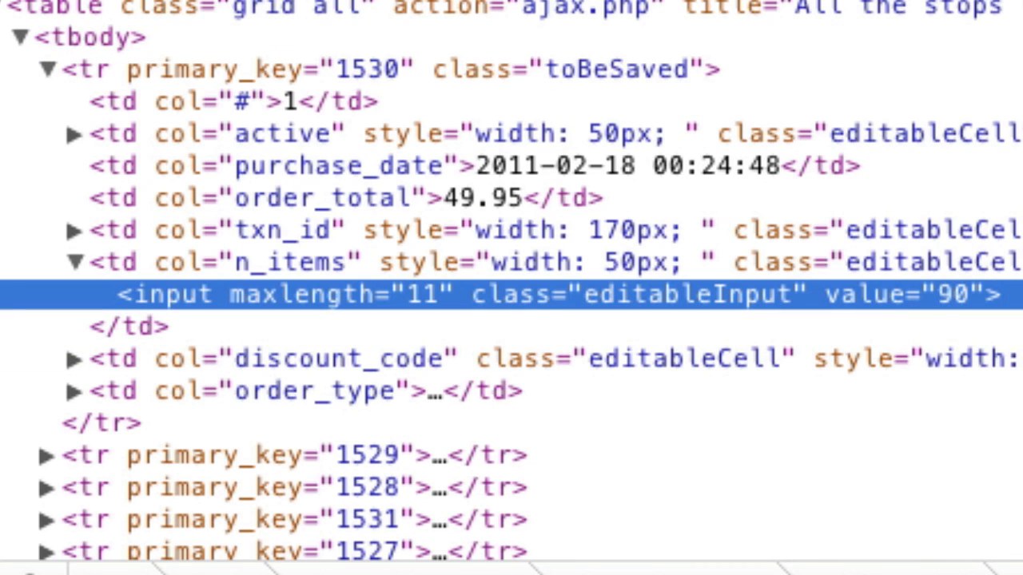
{"action": "mouse_move", "coordinate": [371, 316]}
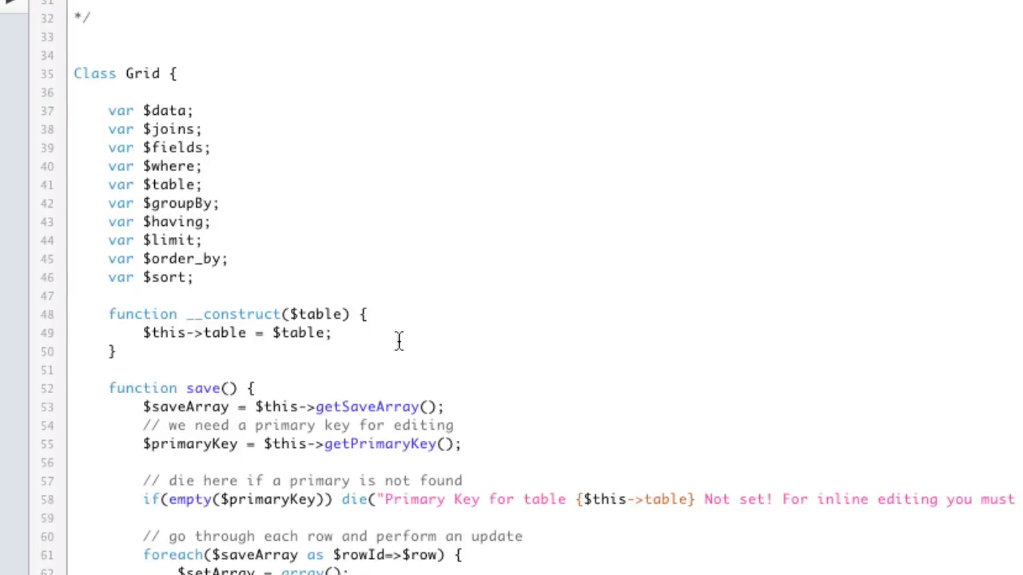
Scroll grid.php to the load() block deriving maxLength from SHOW columns with preg_match
{"action": "scroll", "scroll_direction": "down", "scroll_amount": 3}
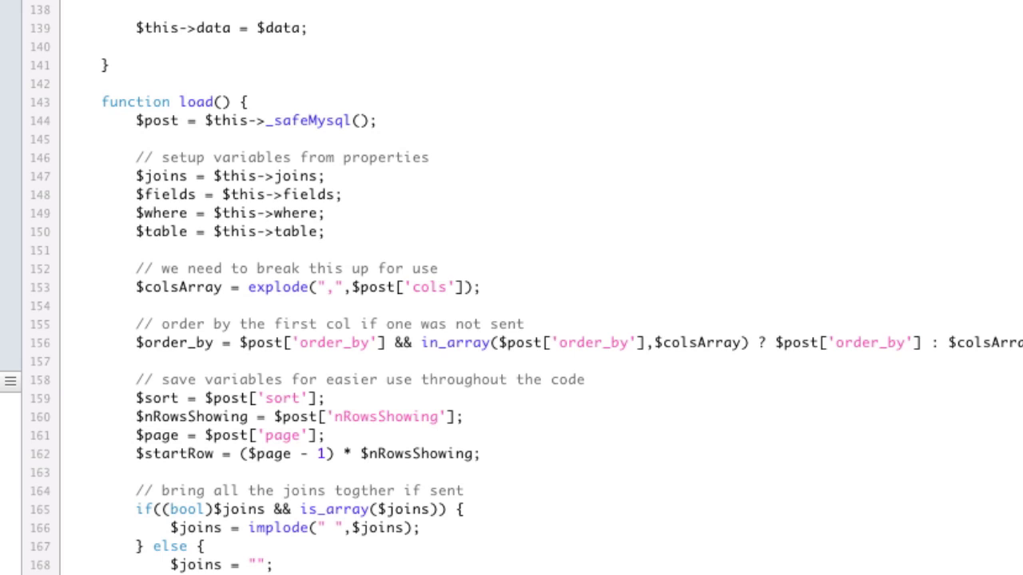
{"action": "scroll", "scroll_direction": "down", "scroll_amount": 3}
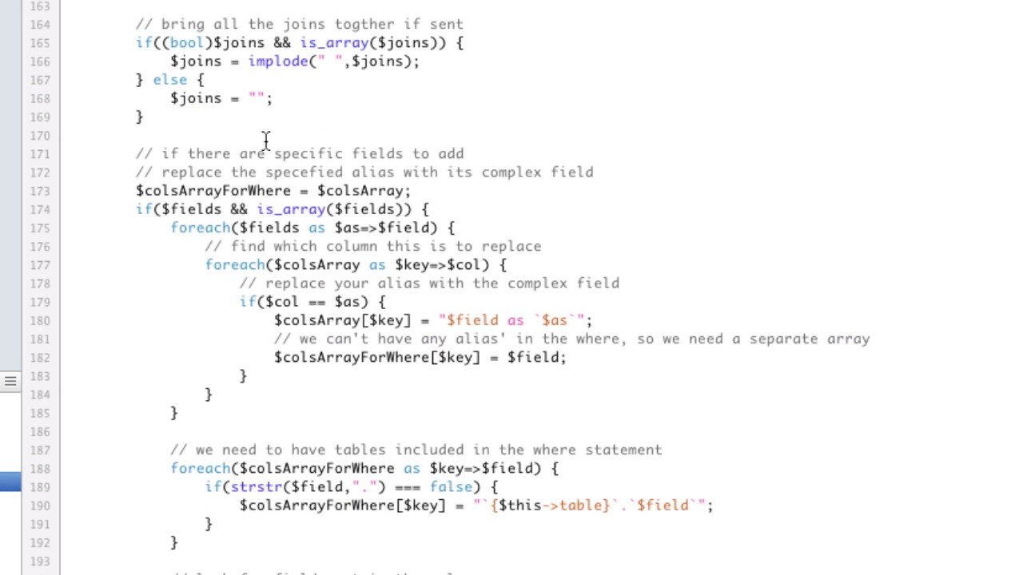
{"action": "scroll", "scroll_direction": "down", "scroll_amount": 3}
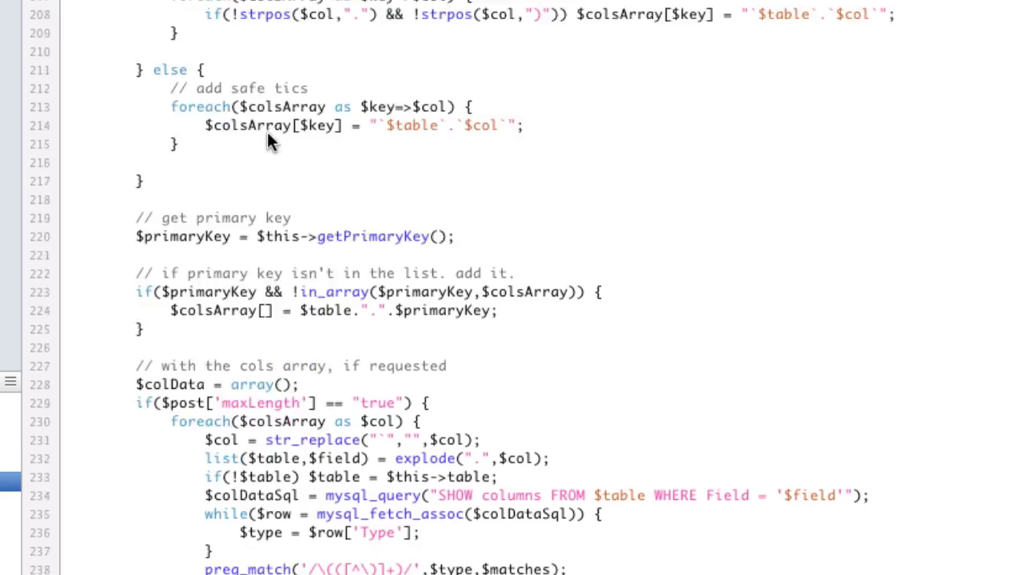
{"action": "scroll", "scroll_direction": "down", "scroll_amount": 3}
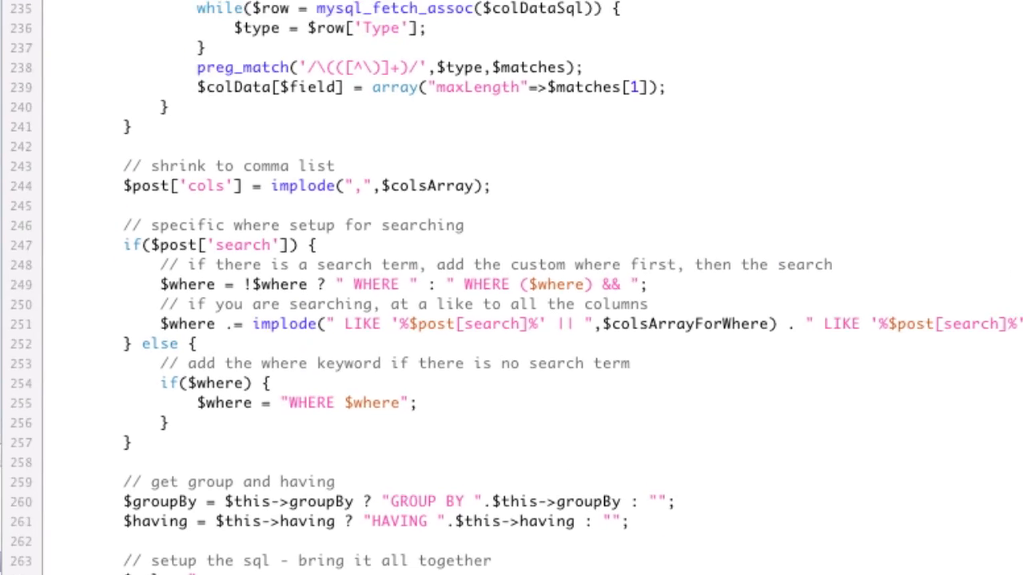
{"action": "scroll", "scroll_direction": "up", "scroll_amount": 3}
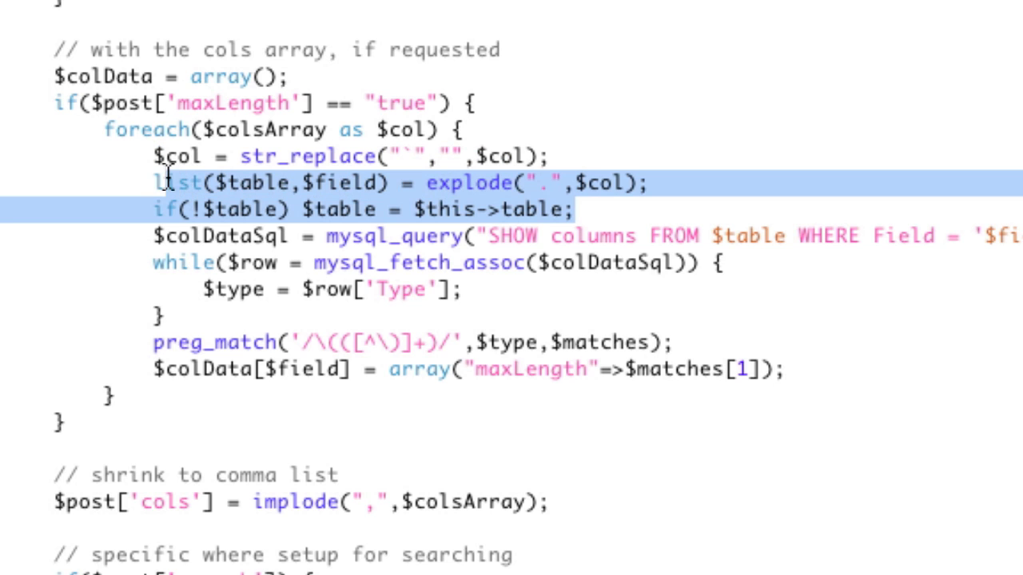
{"action": "mouse_move", "coordinate": [152, 182]}
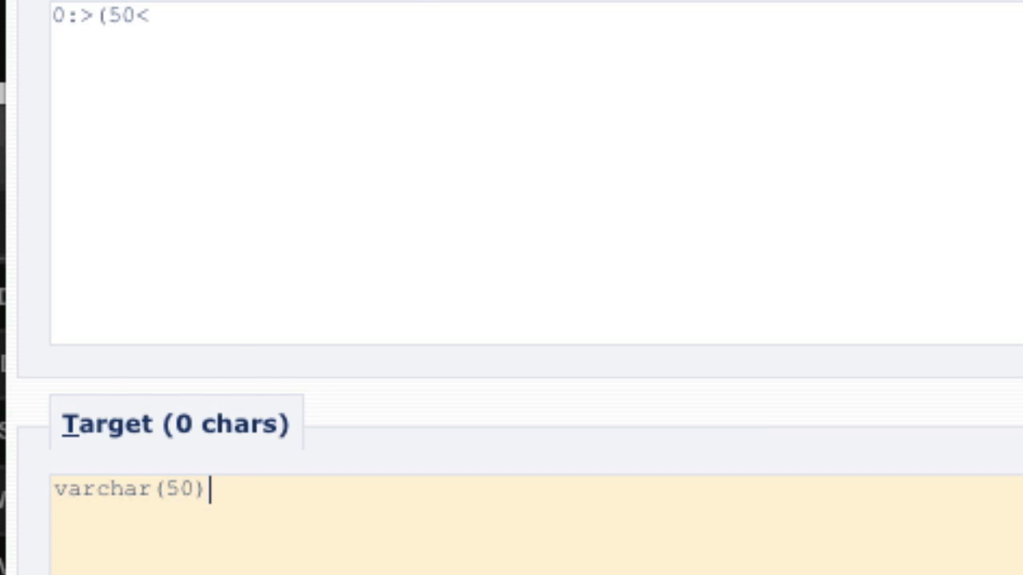
Start the regex with \( followed by an empty capture group and character class
{"action": "scroll", "scroll_direction": "down", "scroll_amount": 3}
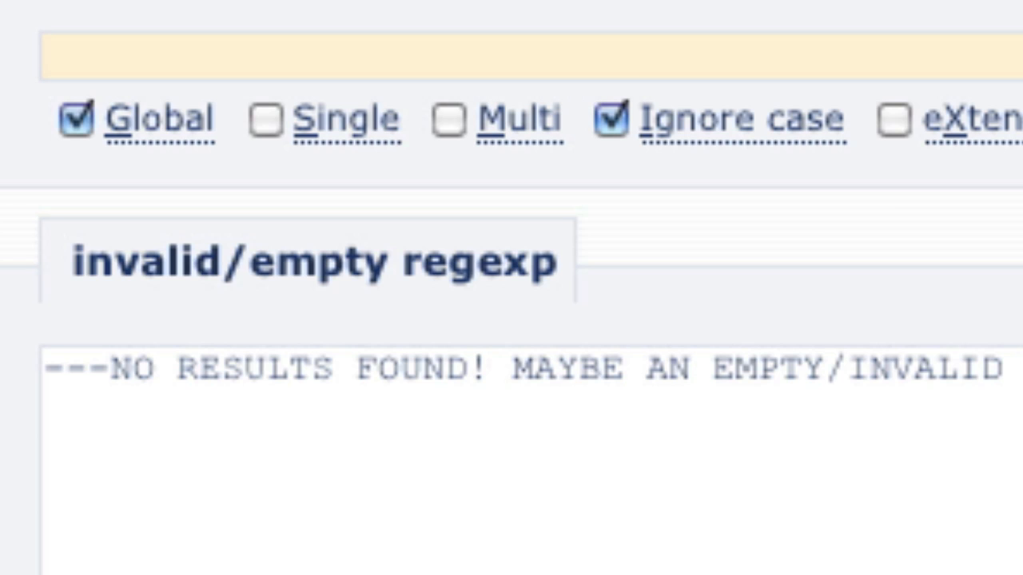
{"action": "type", "text": "\\ ("}
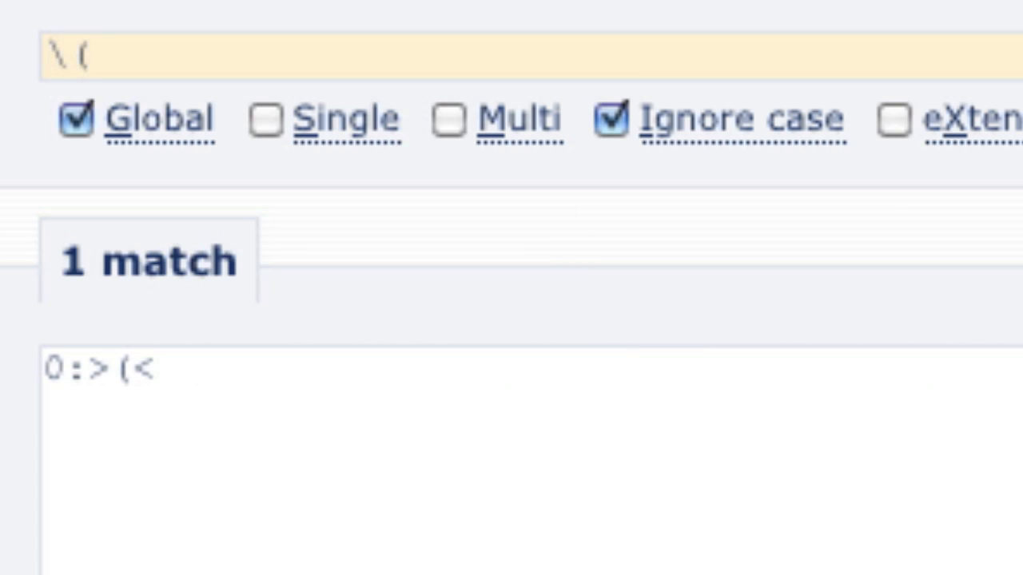
{"action": "left_click", "coordinate": [93, 56]}
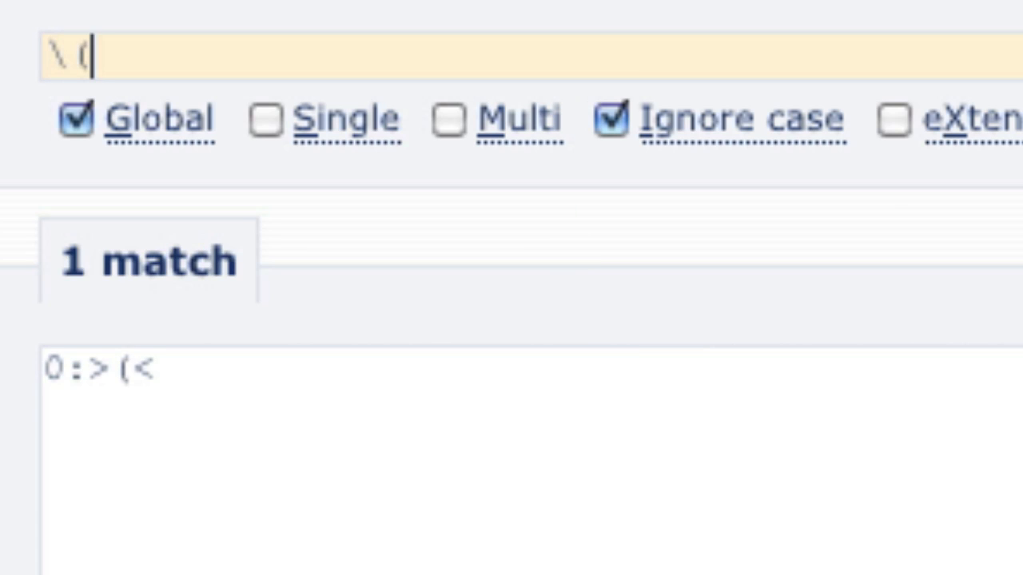
{"action": "type", "text": ")"}
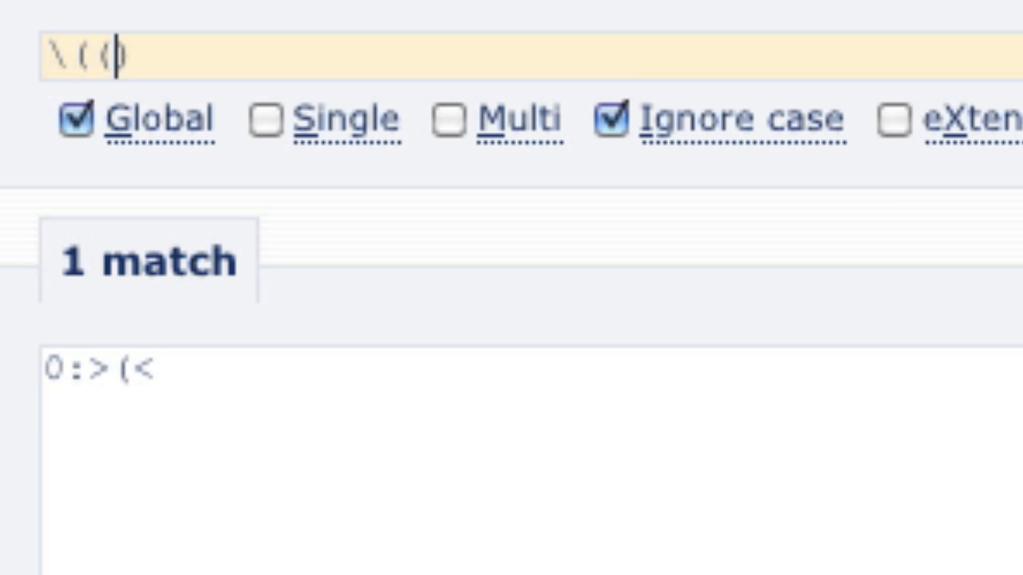
{"action": "type", "text": ")"}
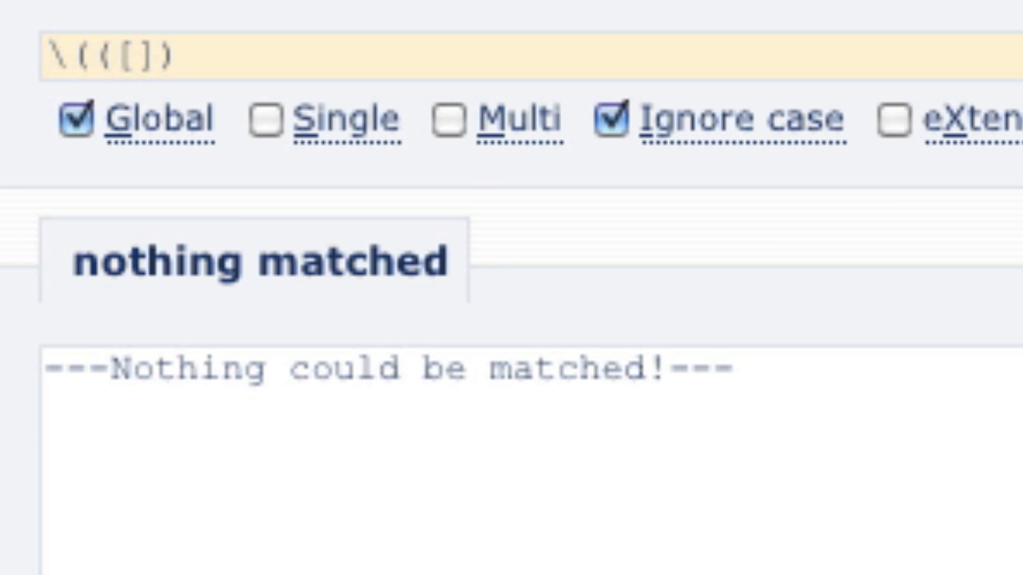
Complete the pattern as \(([^\)]+) so it captures the length after the parenthesis, matching 50
{"action": "left_click", "coordinate": [136, 56]}
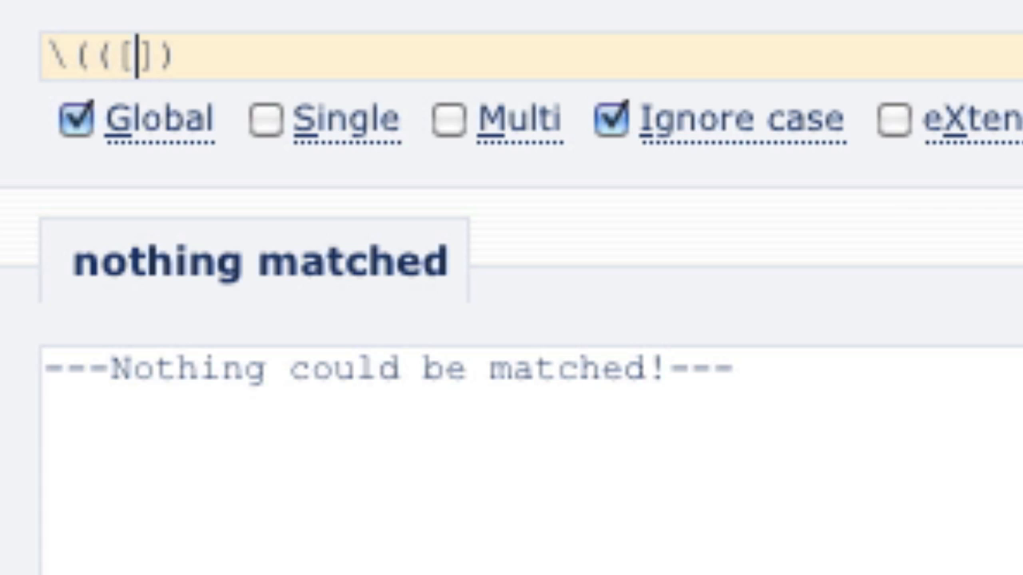
{"action": "type", "text": "^"}
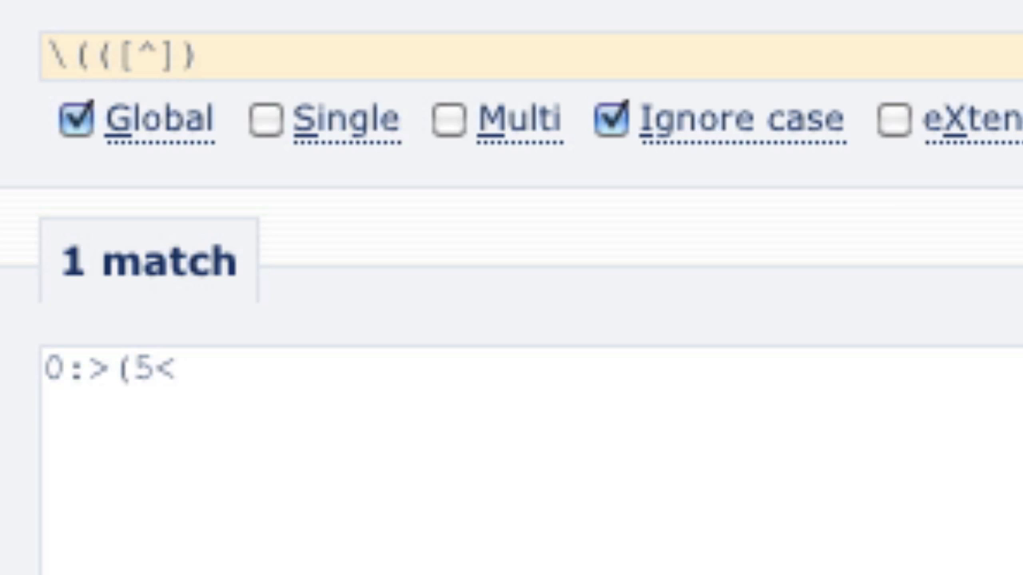
{"action": "type", "text": "\\)"}
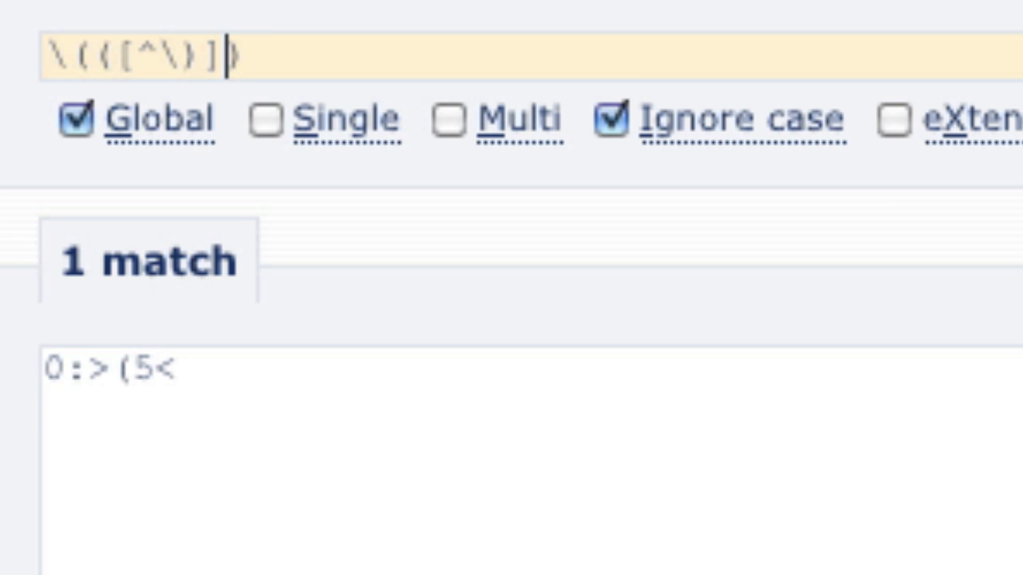
{"action": "type", "text": "+"}
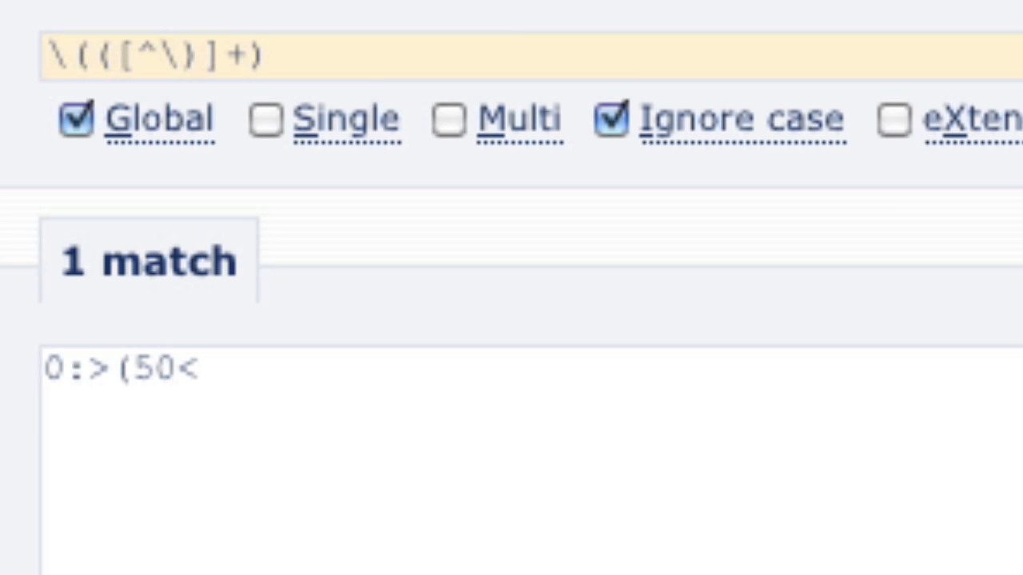
{"action": "left_click", "coordinate": [249, 55]}
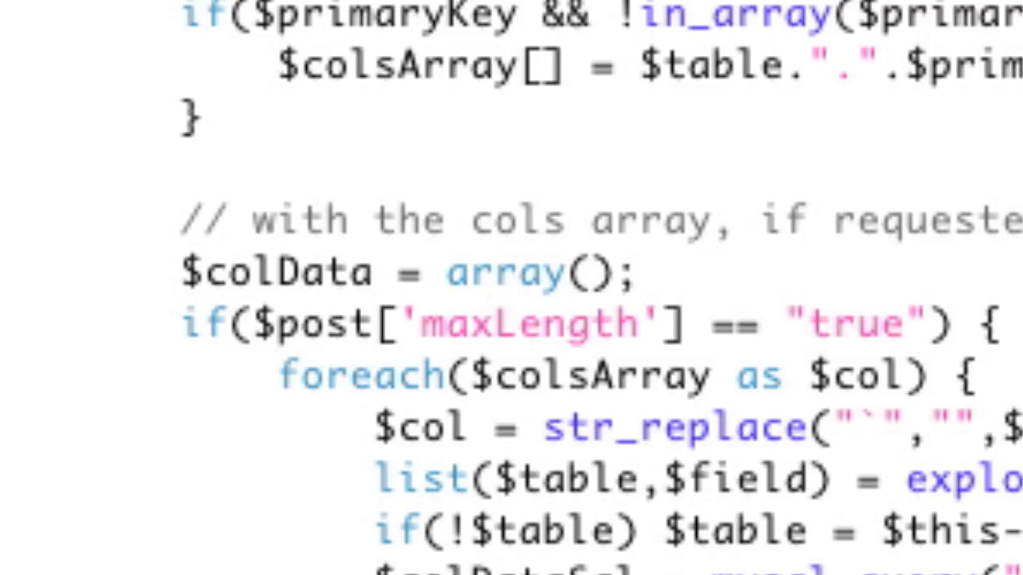
Add console.log(colData) in grid.js right after the column data is stored
{"action": "scroll", "scroll_direction": "down", "scroll_amount": 3}
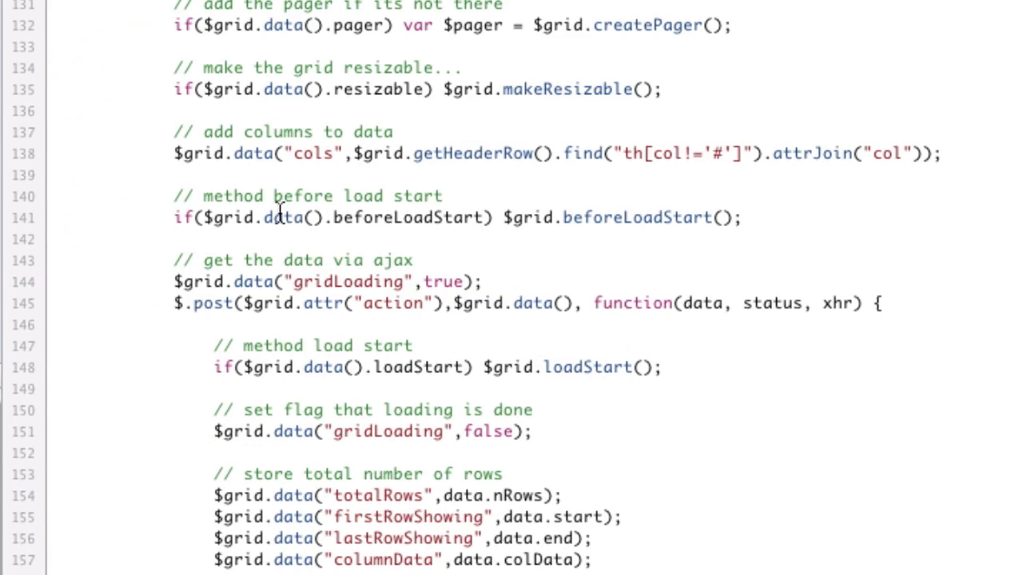
{"action": "scroll", "scroll_direction": "down", "scroll_amount": 3}
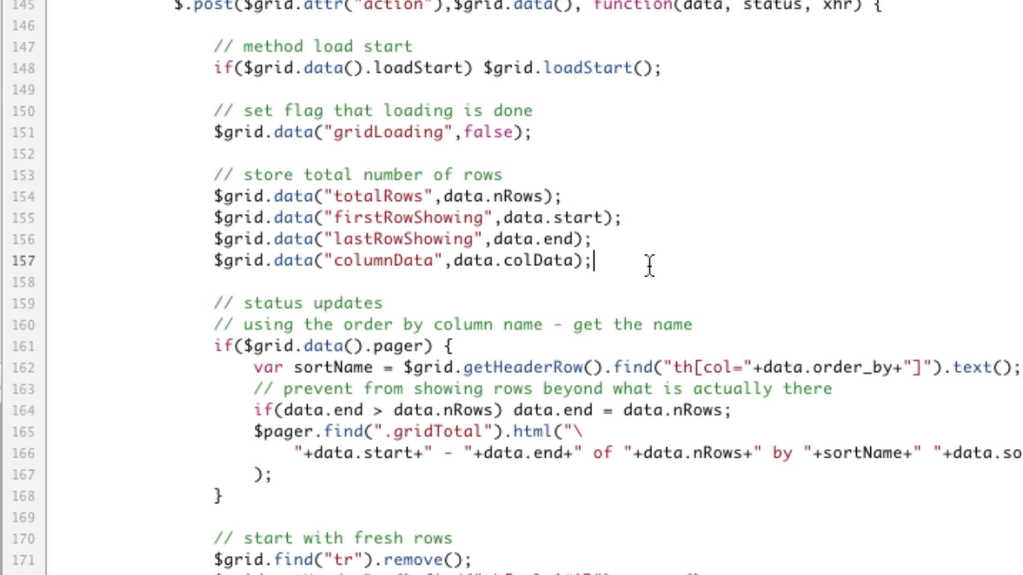
{"action": "type", "text": "console."}
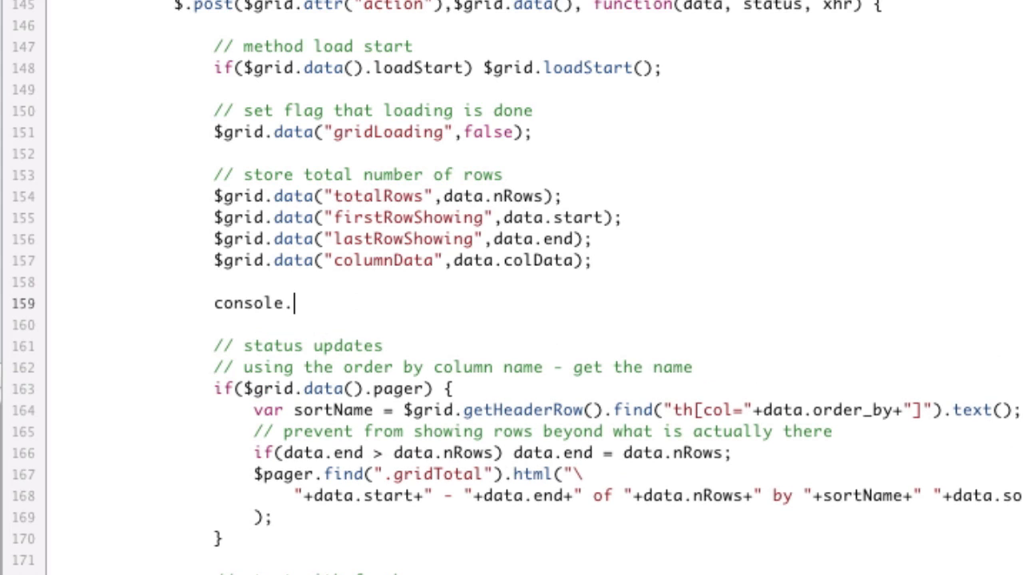
{"action": "type", "text": "log(colData"}
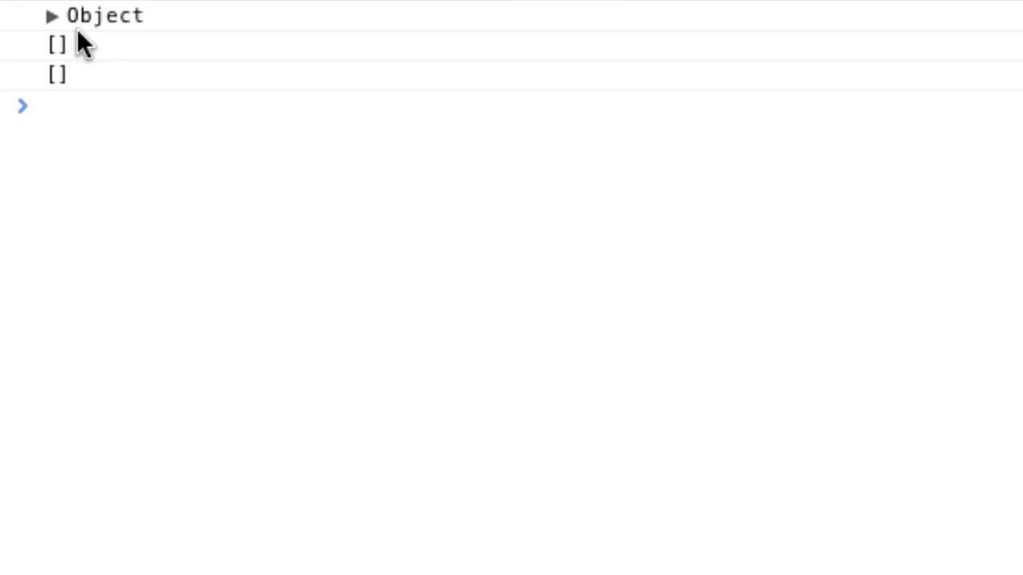
{"action": "mouse_move", "coordinate": [51, 18]}
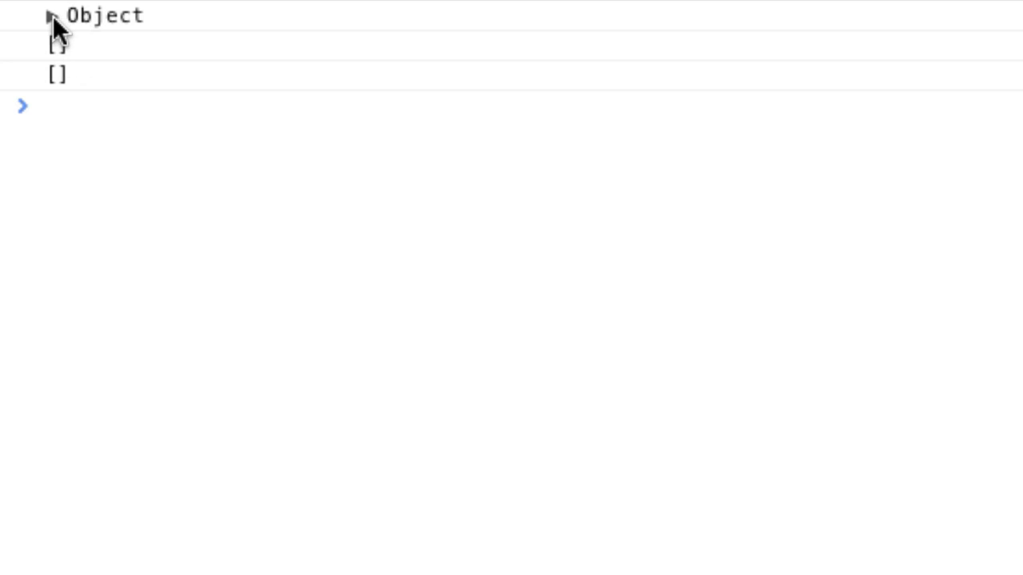
Expand the logged column data object and the active column entry, revealing maxLength "1"
{"action": "left_click", "coordinate": [54, 16]}
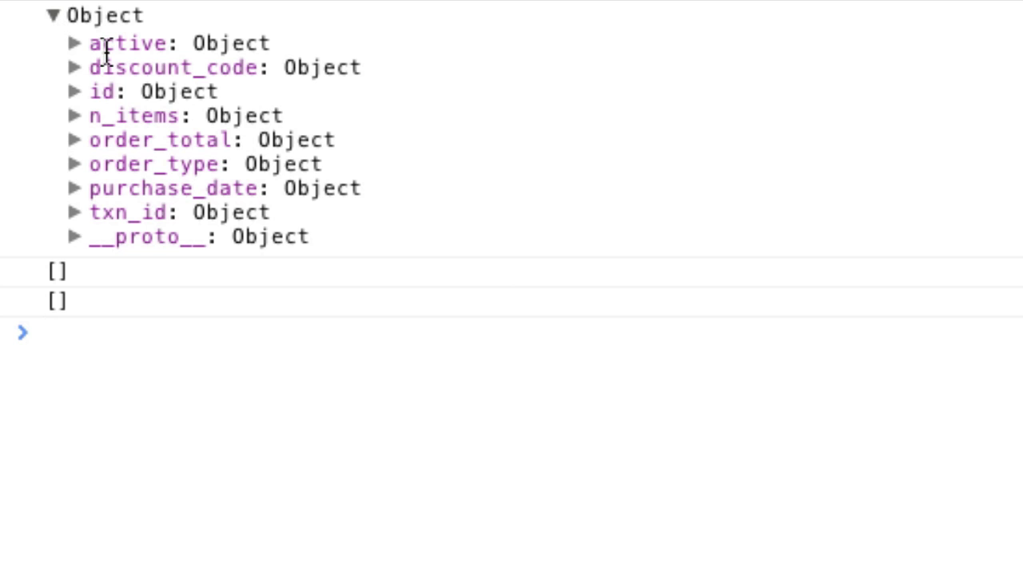
{"action": "mouse_move", "coordinate": [104, 131]}
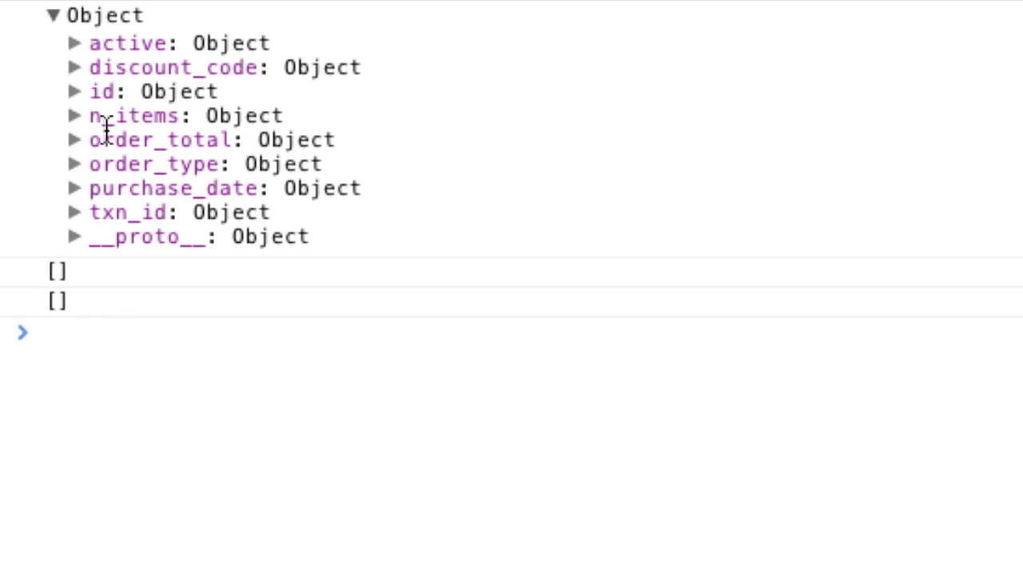
{"action": "left_click", "coordinate": [74, 43]}
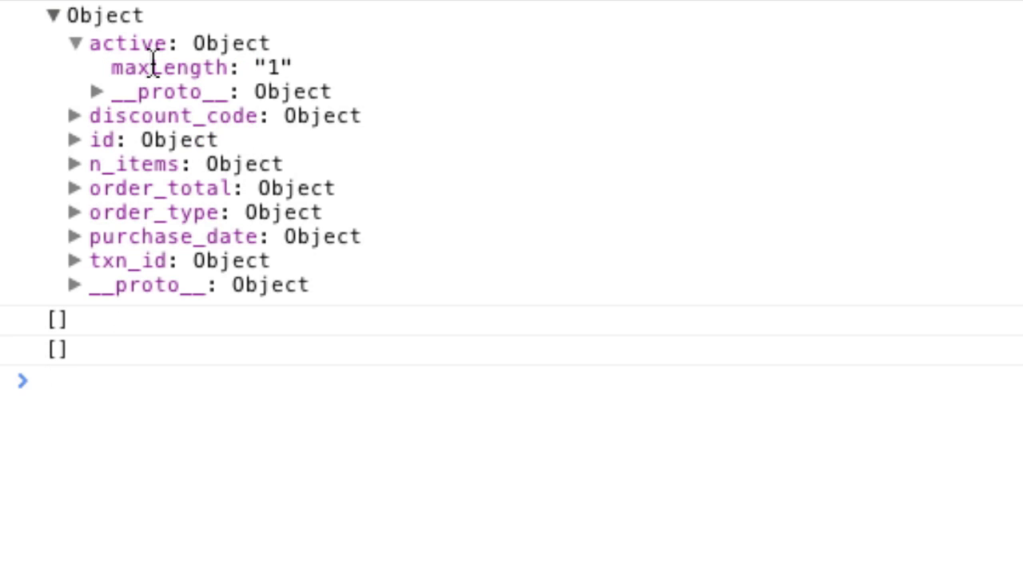
{"action": "double_click", "coordinate": [273, 67]}
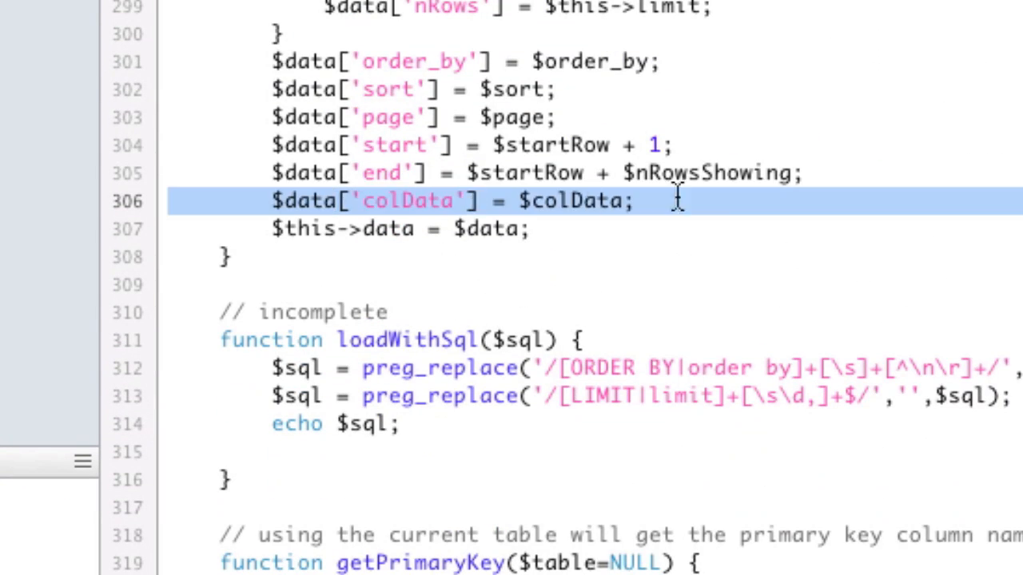
Terminate the $data['colData'] = $colData line in grid.php with a semicolon
{"action": "left_click", "coordinate": [629, 202]}
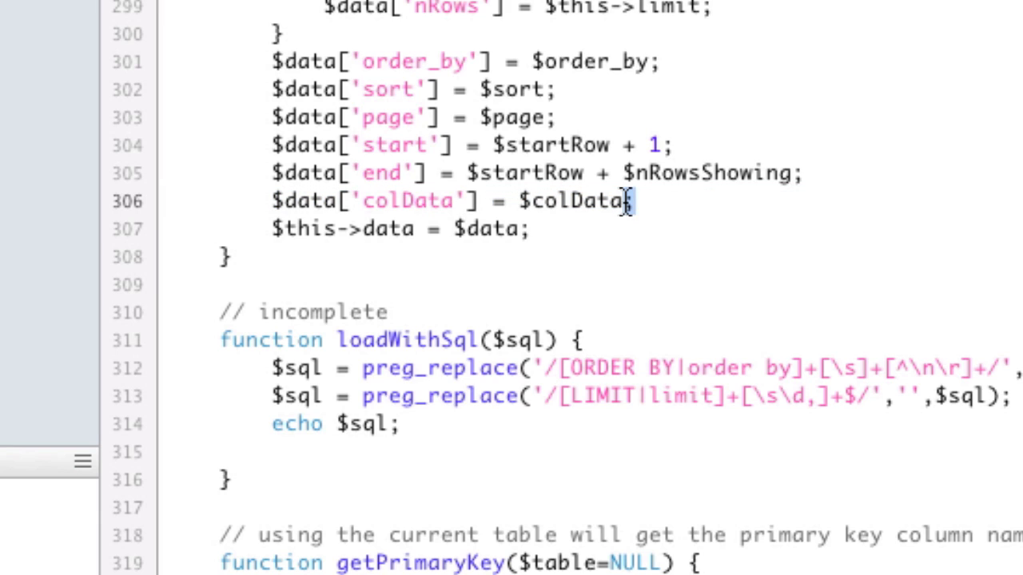
{"action": "type", "text": ";"}
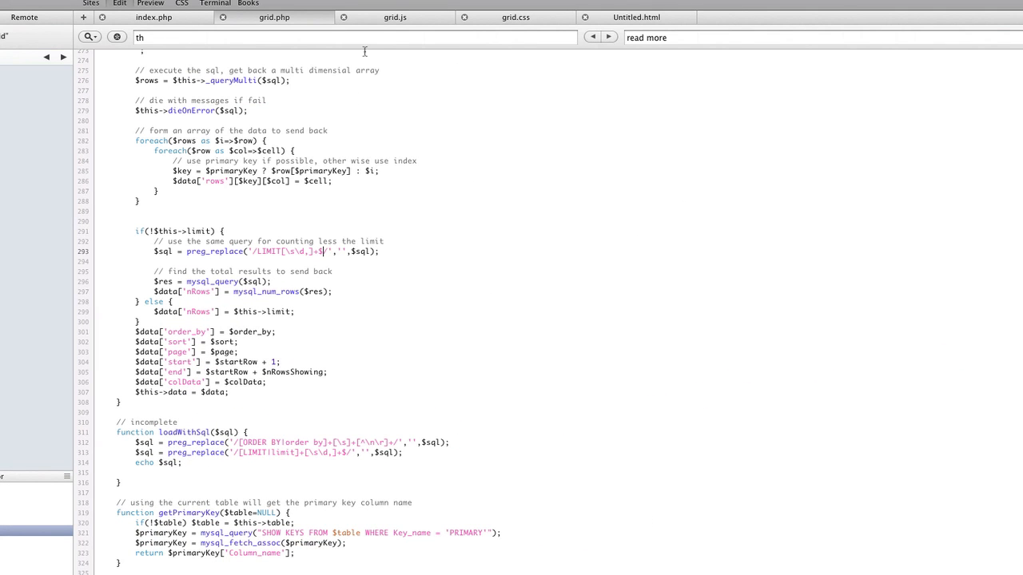
Switch to grid.js and scroll to the code copying header attributes into column options
{"action": "left_click", "coordinate": [395, 16]}
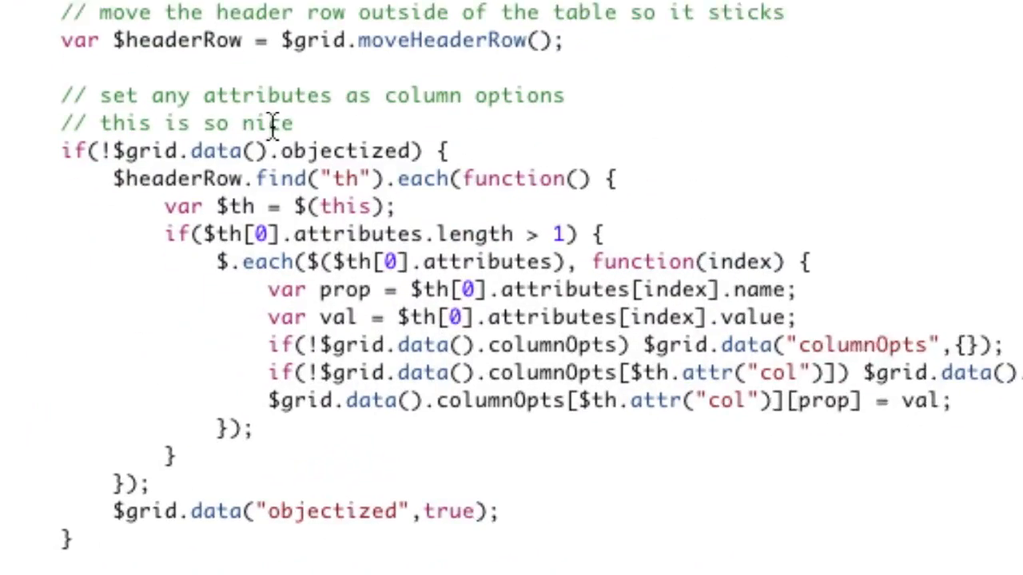
{"action": "scroll", "scroll_direction": "down", "scroll_amount": 3}
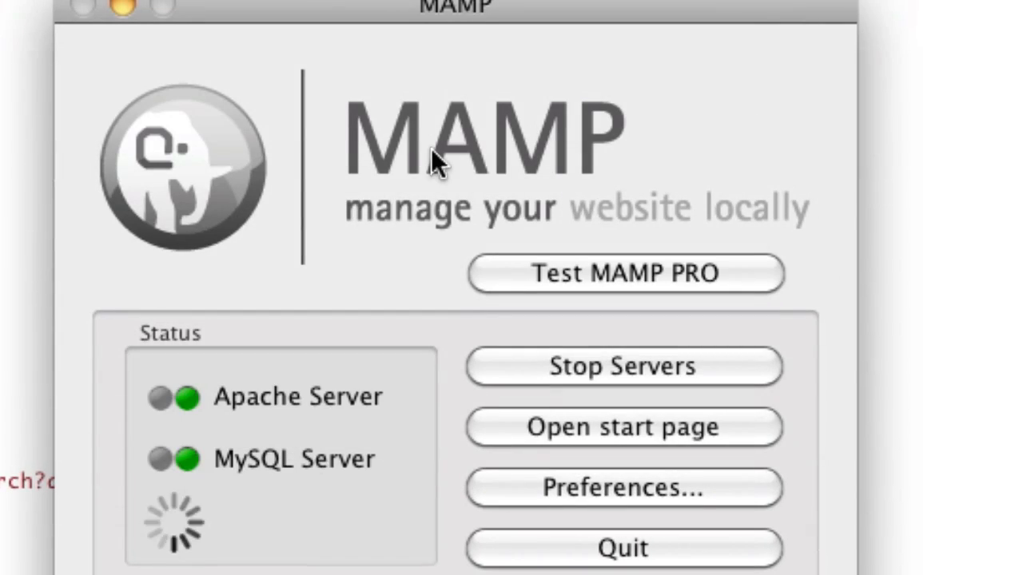
{"action": "mouse_move", "coordinate": [360, 163]}
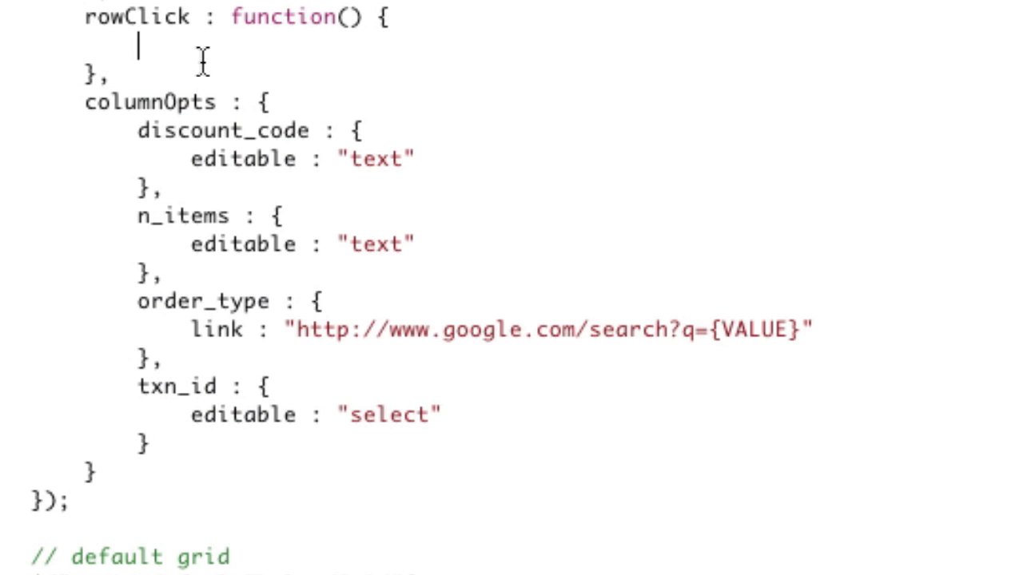
{"action": "mouse_move", "coordinate": [297, 381]}
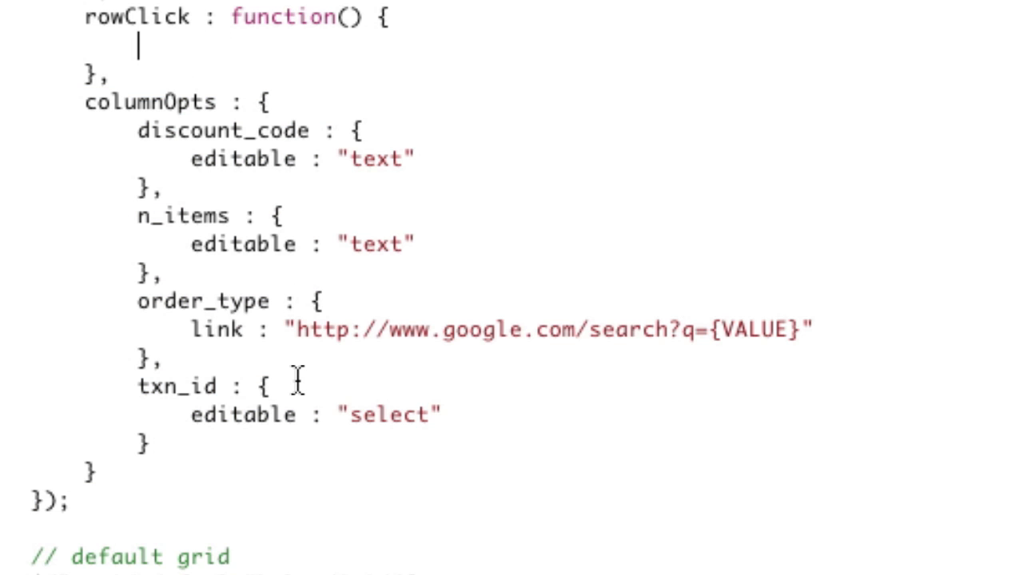
Start the Apache and MySQL servers in MAMP
{"action": "left_click", "coordinate": [272, 385]}
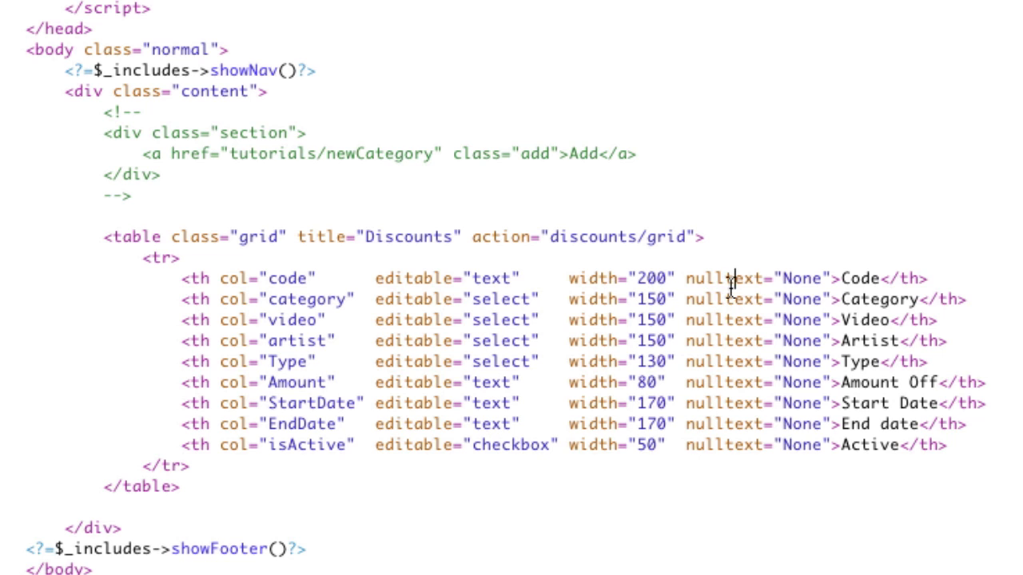
{"action": "double_click", "coordinate": [726, 278]}
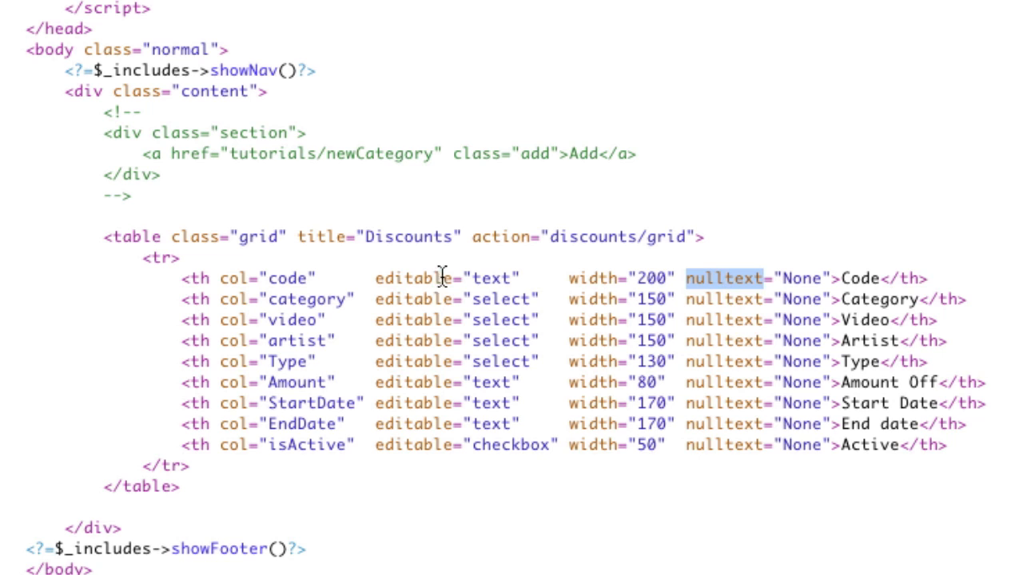
{"action": "mouse_move", "coordinate": [743, 275]}
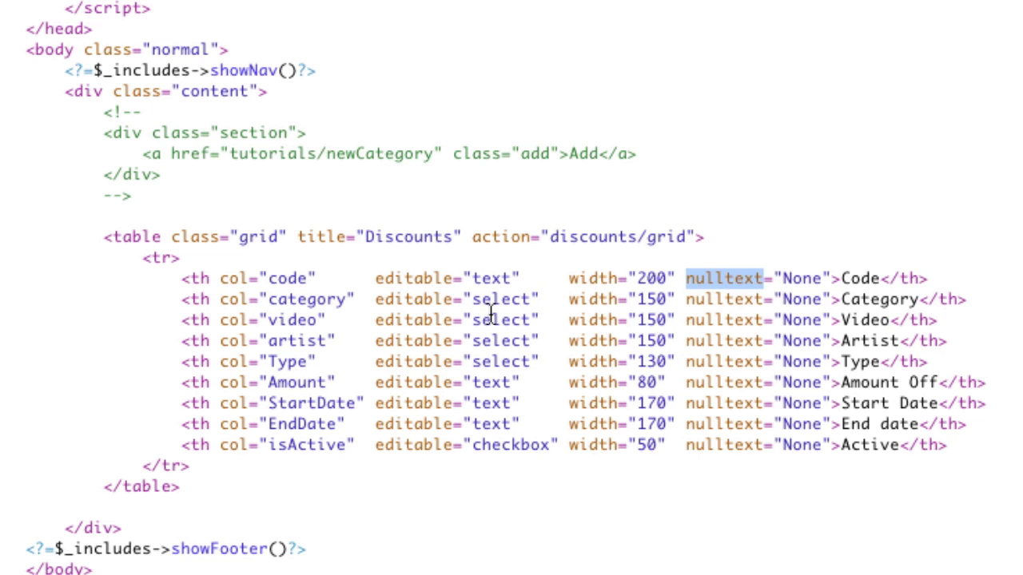
{"action": "mouse_move", "coordinate": [491, 289]}
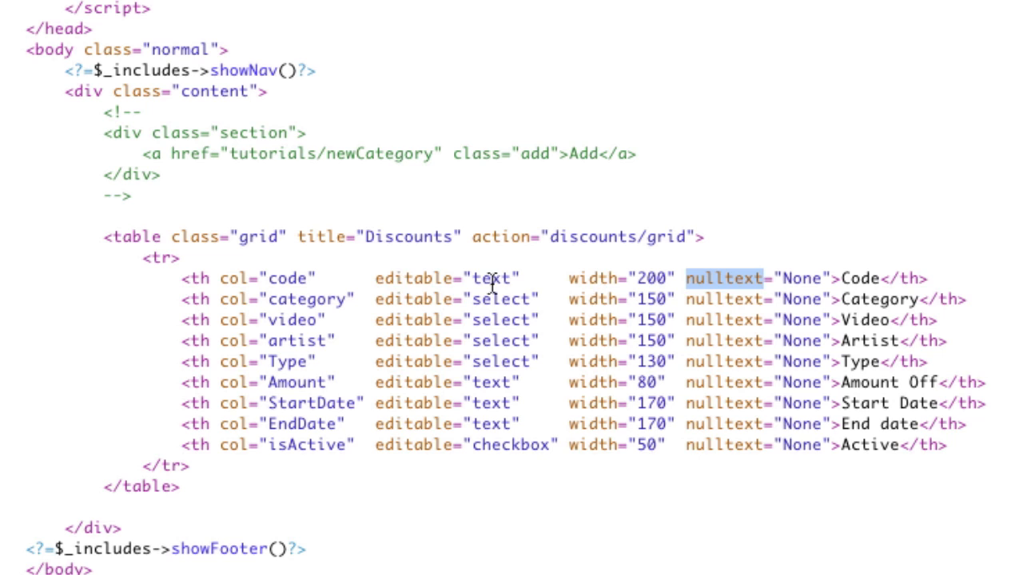
{"action": "double_click", "coordinate": [502, 299]}
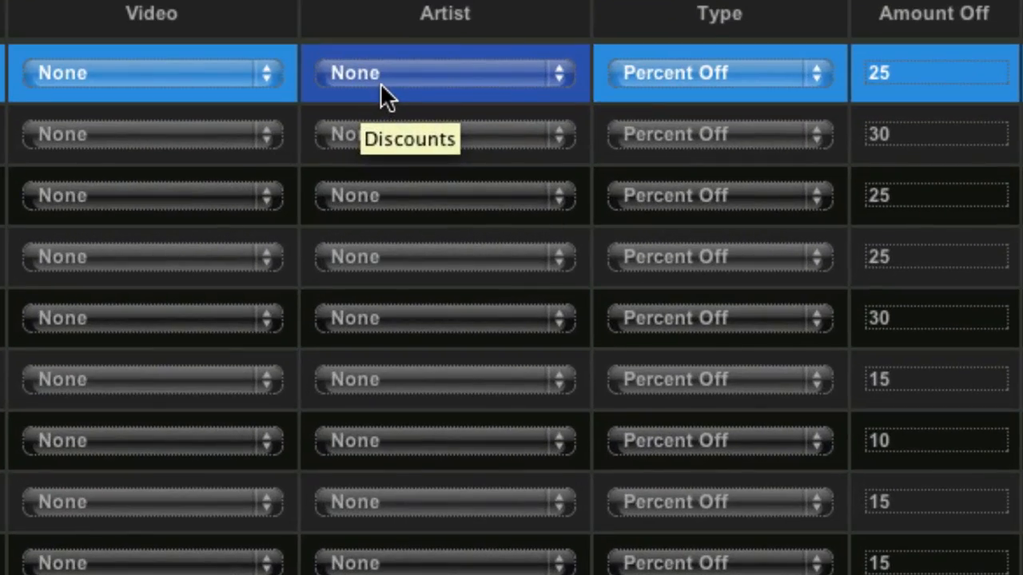
{"action": "left_click", "coordinate": [444, 74]}
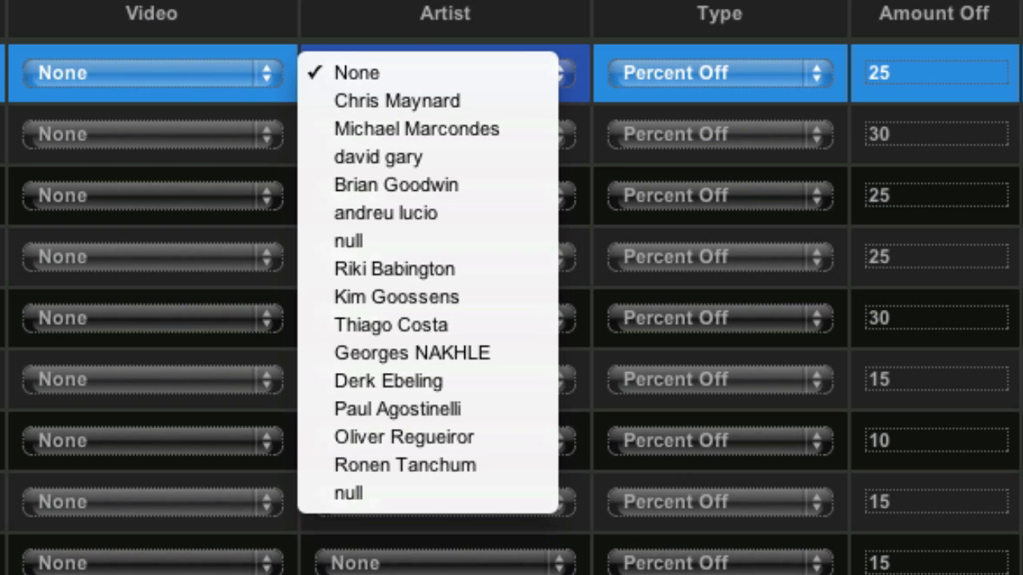
{"action": "left_click", "coordinate": [356, 72]}
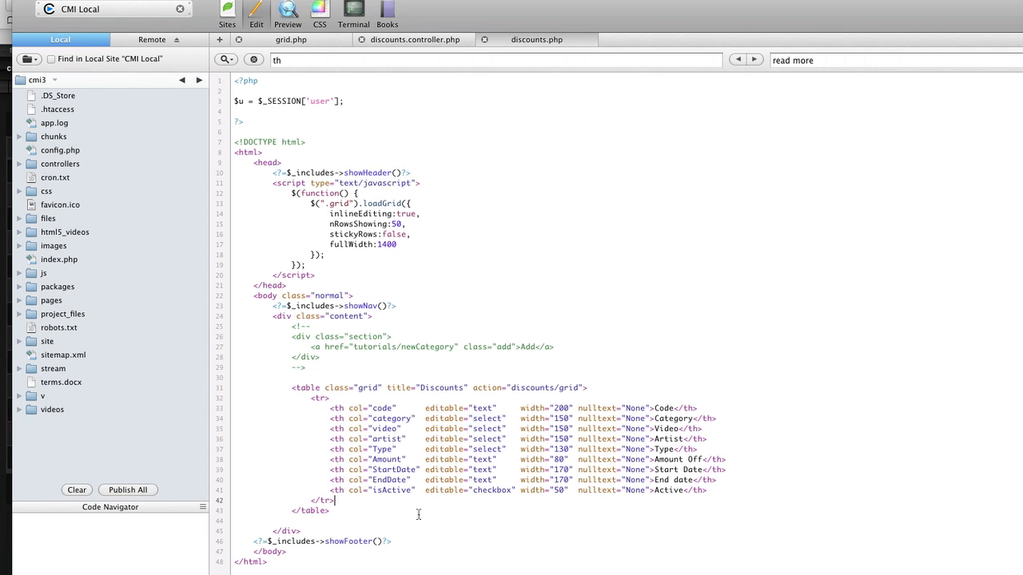
Expand the js folder in the Local sidebar and load grid.js into the editor
{"action": "left_click_drag", "start_coordinate": [329, 408], "coordinate": [329, 511]}
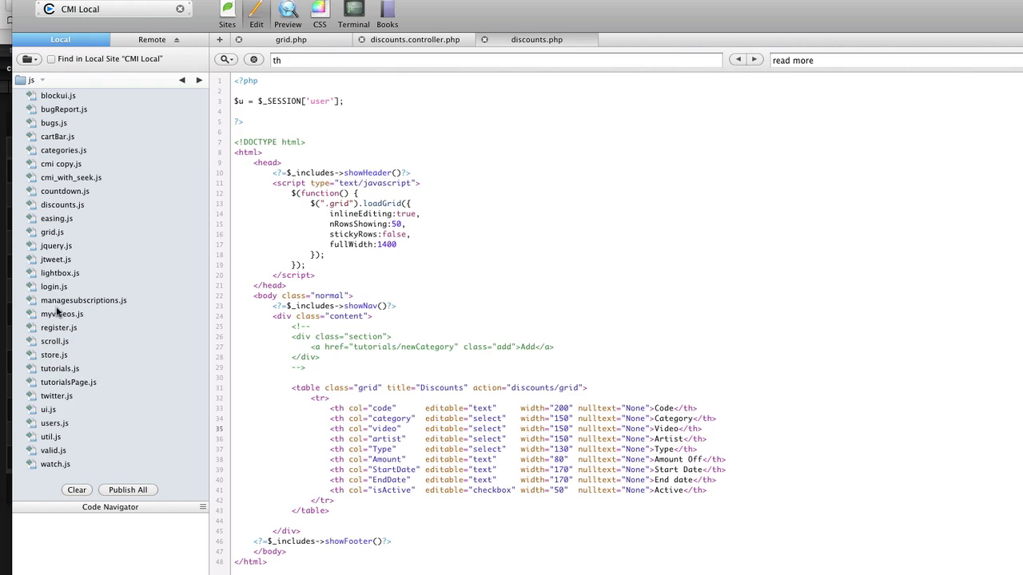
{"action": "left_click", "coordinate": [52, 232]}
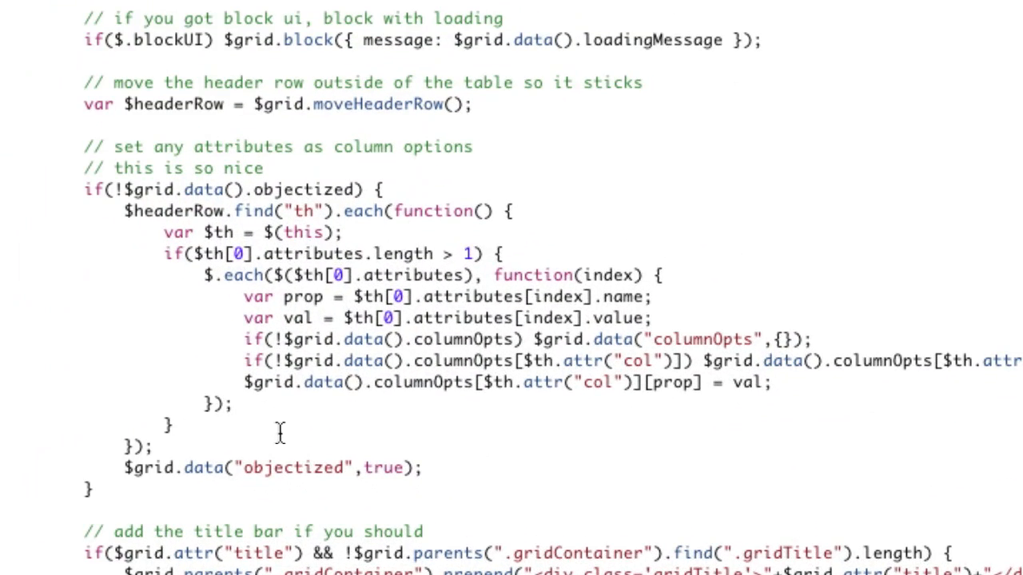
{"action": "mouse_move", "coordinate": [227, 320]}
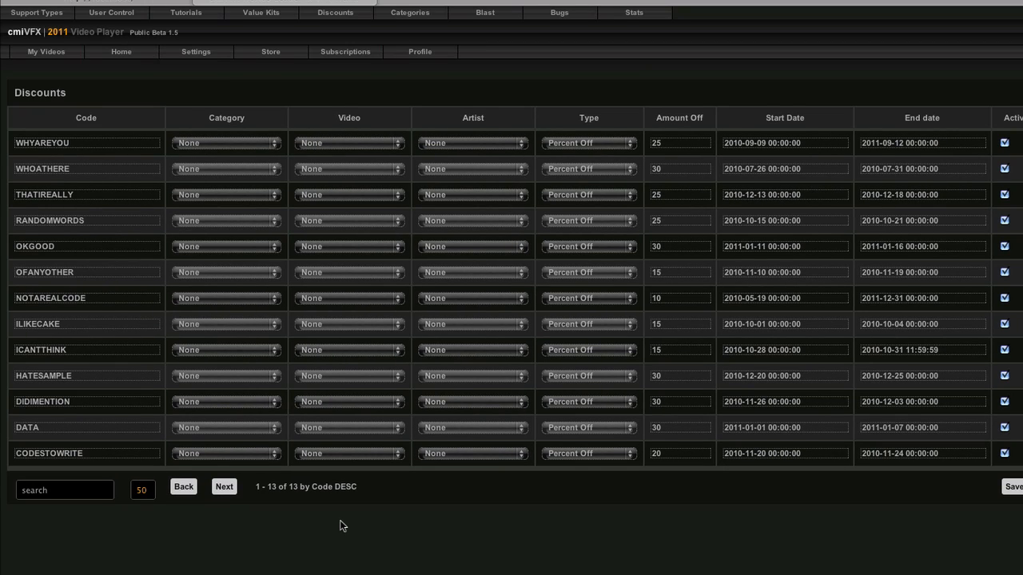
{"action": "mouse_move", "coordinate": [470, 486]}
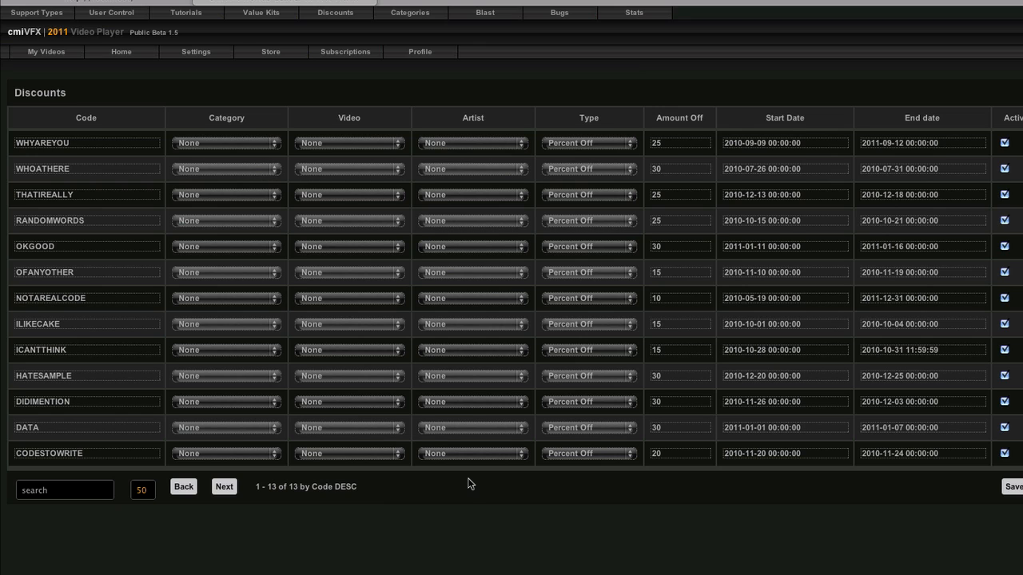
{"action": "mouse_move", "coordinate": [364, 485]}
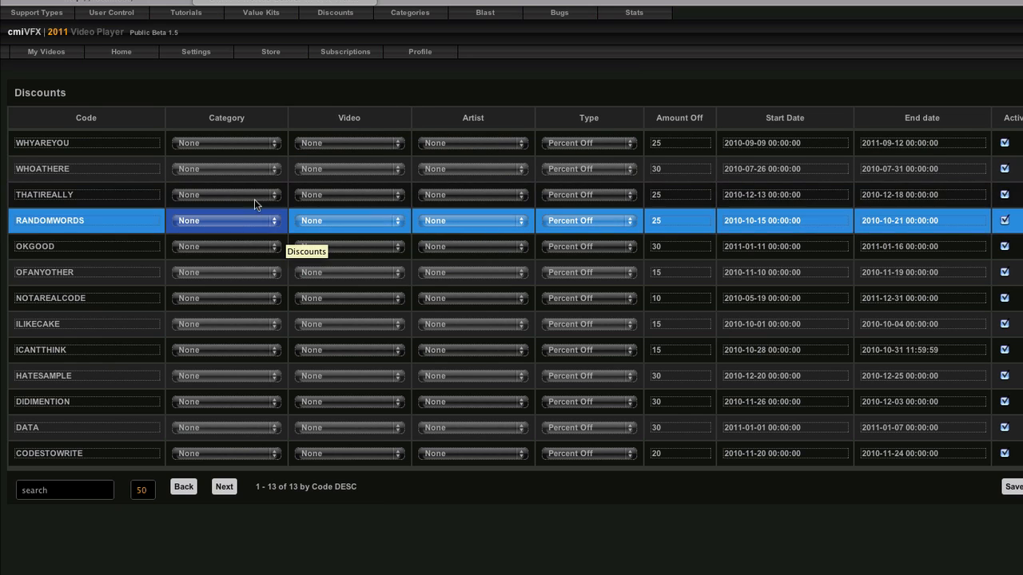
Edit the WHYAREYOU code cell to 'aaaaa', commit by selecting another row, and save the grid
{"action": "left_click", "coordinate": [349, 195]}
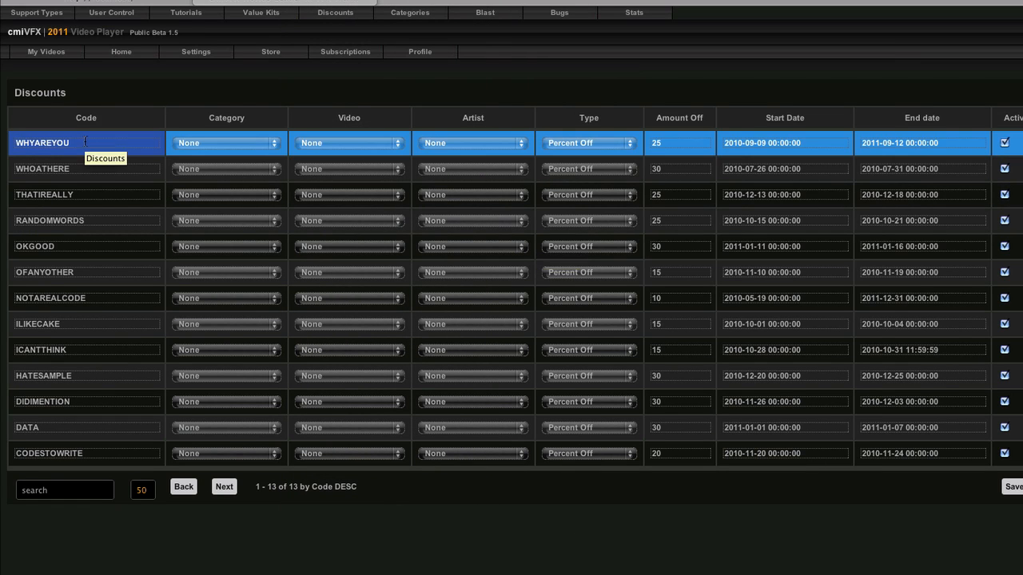
{"action": "type", "text": "aaaaa"}
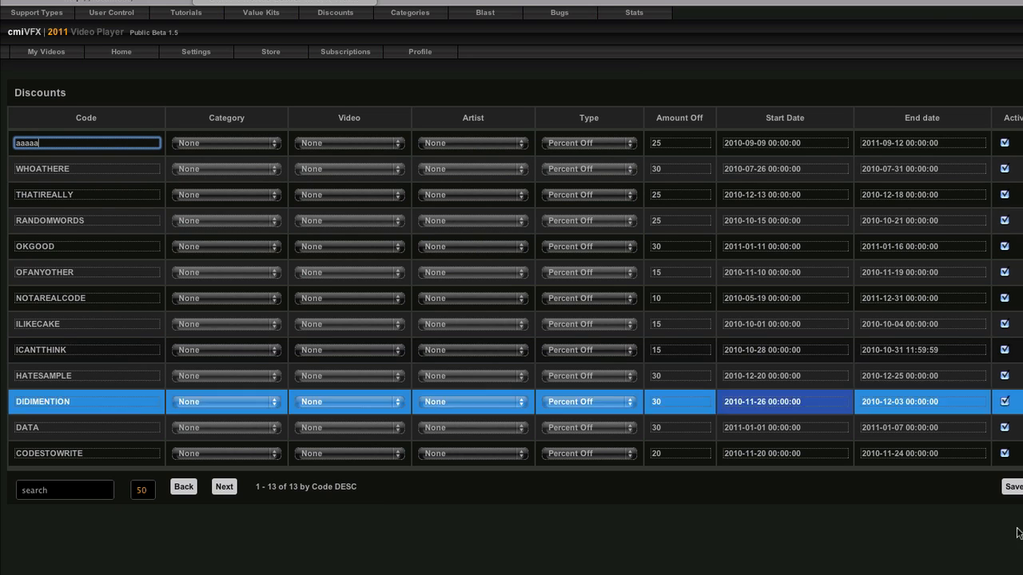
{"action": "left_click", "coordinate": [1013, 486]}
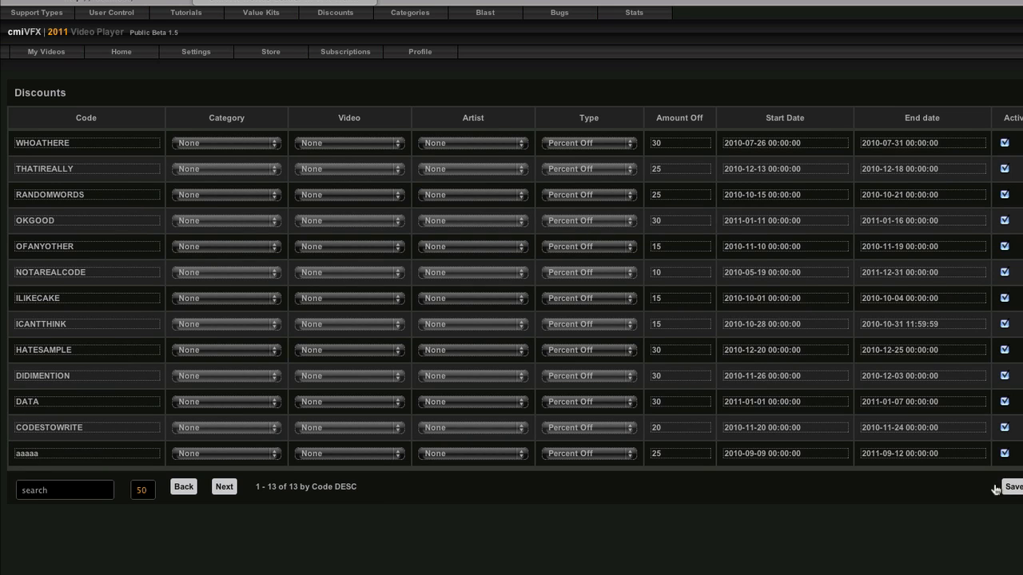
{"action": "left_click", "coordinate": [87, 454]}
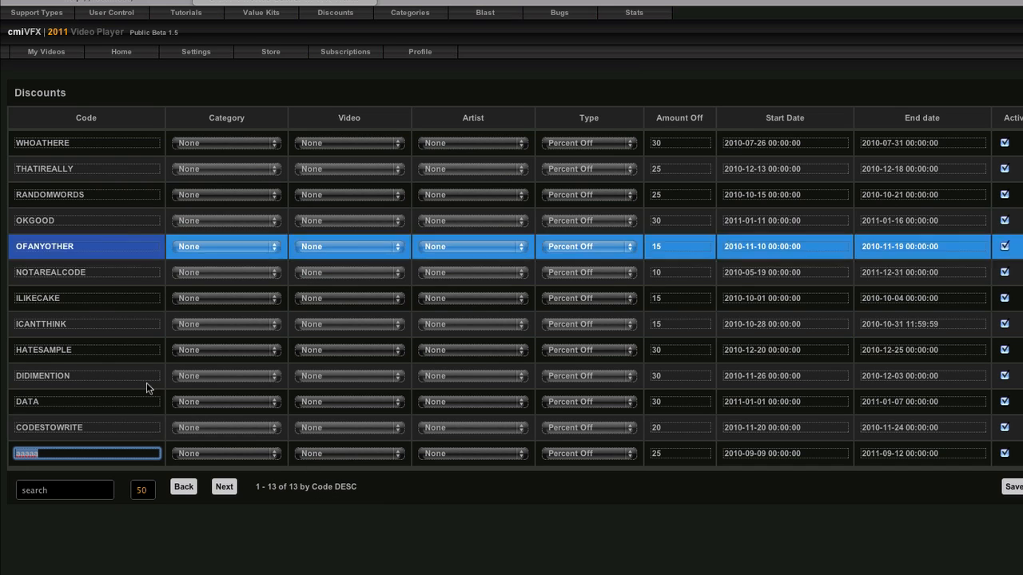
{"action": "left_click", "coordinate": [87, 118]}
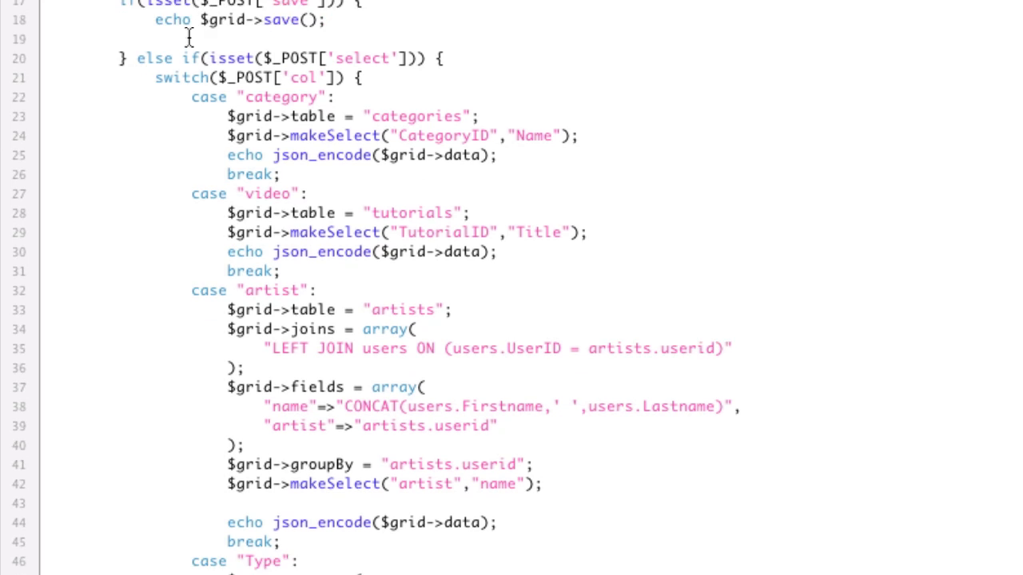
{"action": "scroll", "scroll_direction": "down", "scroll_amount": 3}
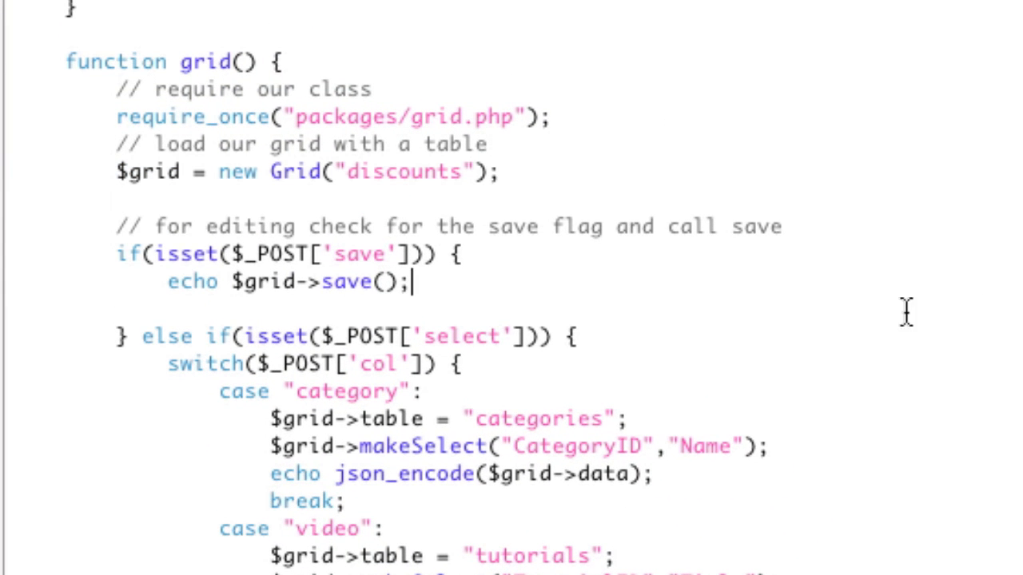
{"action": "left_click", "coordinate": [159, 306]}
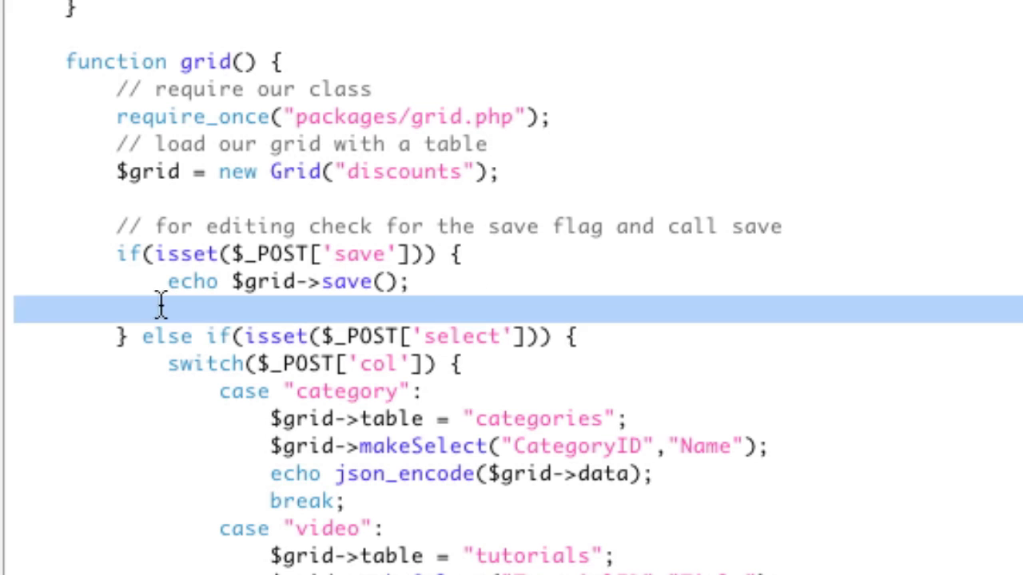
{"action": "left_click_drag", "start_coordinate": [160, 306], "coordinate": [160, 254]}
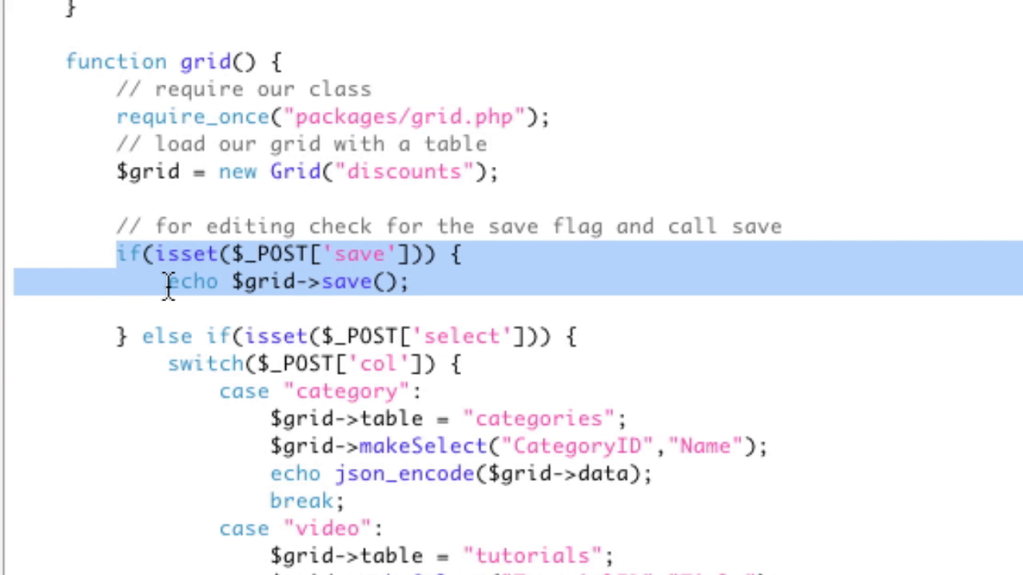
{"action": "scroll", "scroll_direction": "down", "scroll_amount": 3}
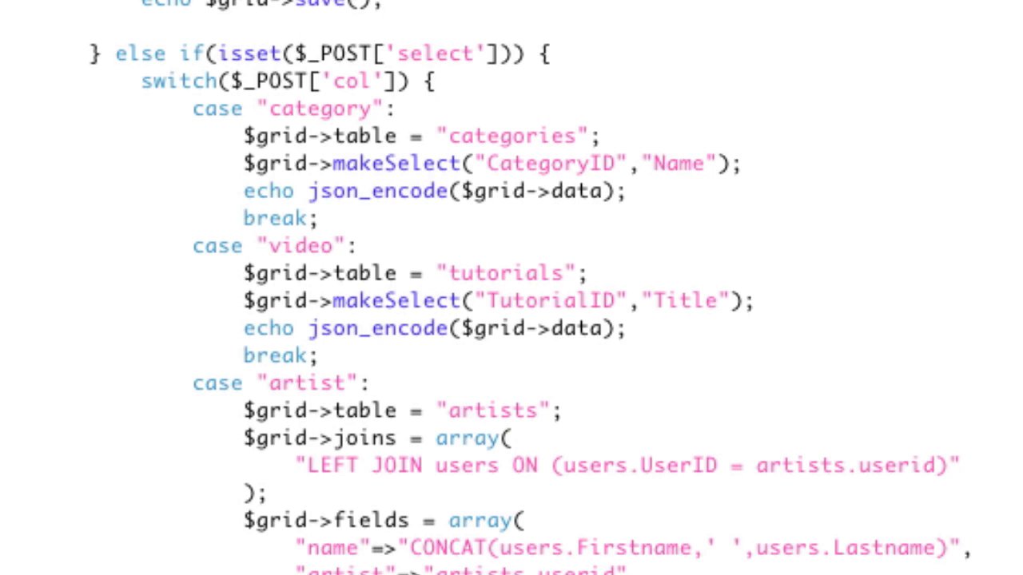
{"action": "mouse_move", "coordinate": [310, 89]}
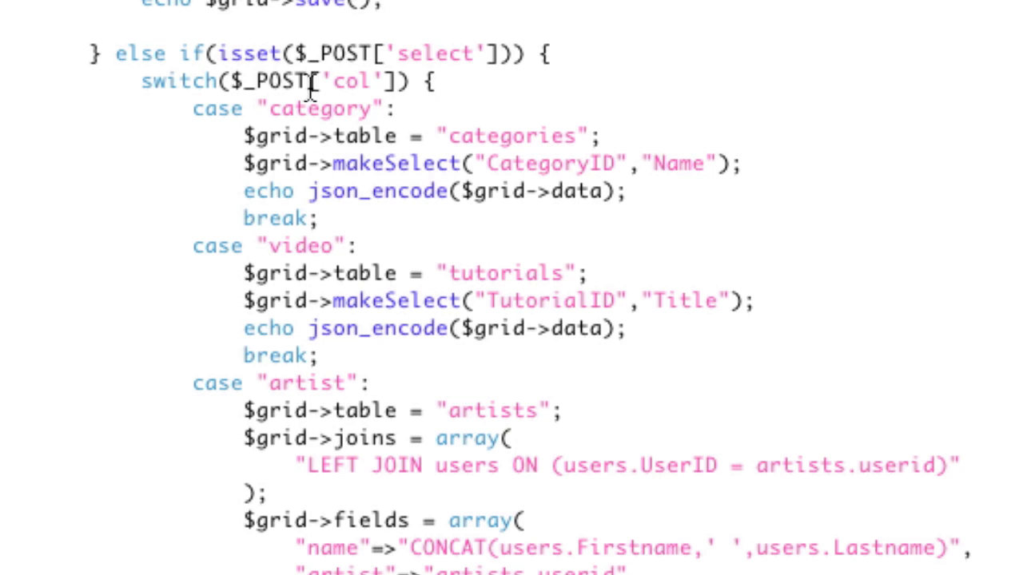
{"action": "double_click", "coordinate": [435, 55]}
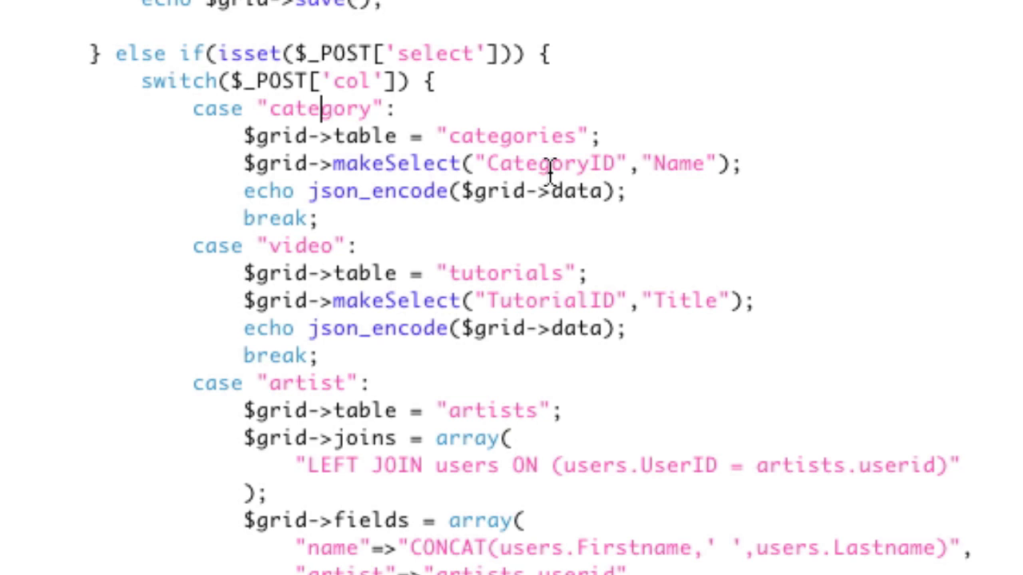
{"action": "double_click", "coordinate": [511, 136]}
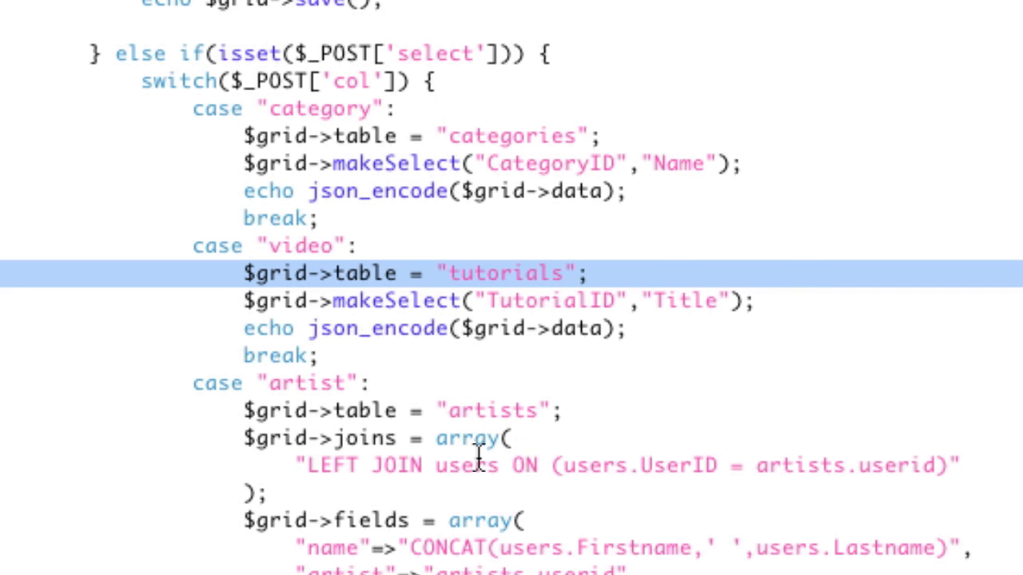
{"action": "scroll", "scroll_direction": "down", "scroll_amount": 3}
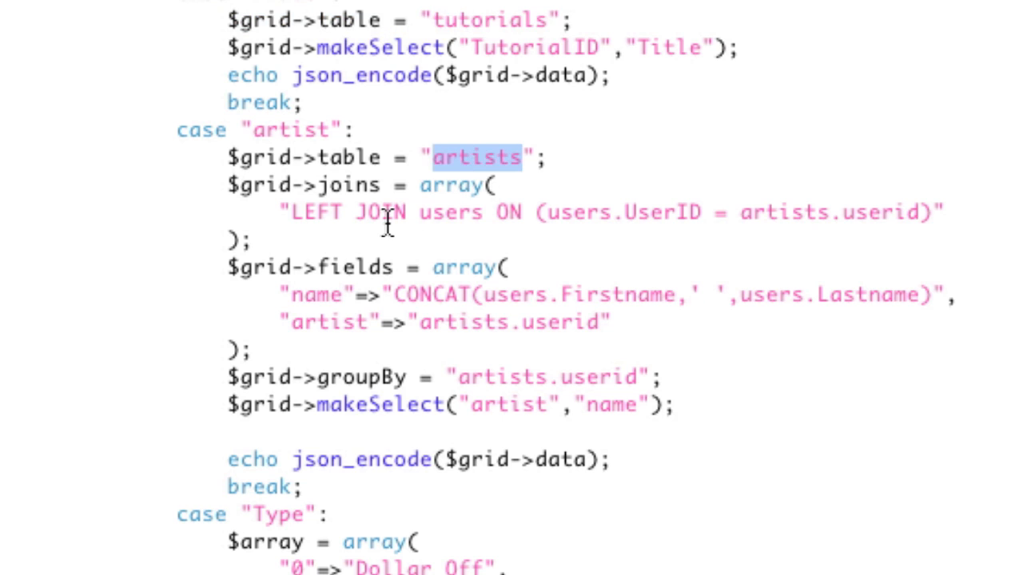
{"action": "mouse_move", "coordinate": [446, 307]}
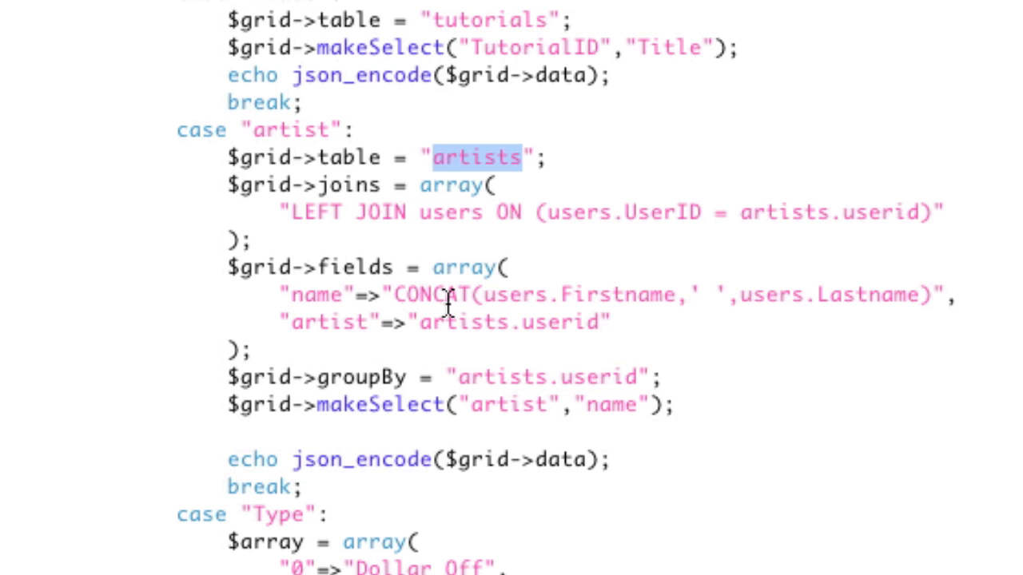
{"action": "mouse_move", "coordinate": [418, 320]}
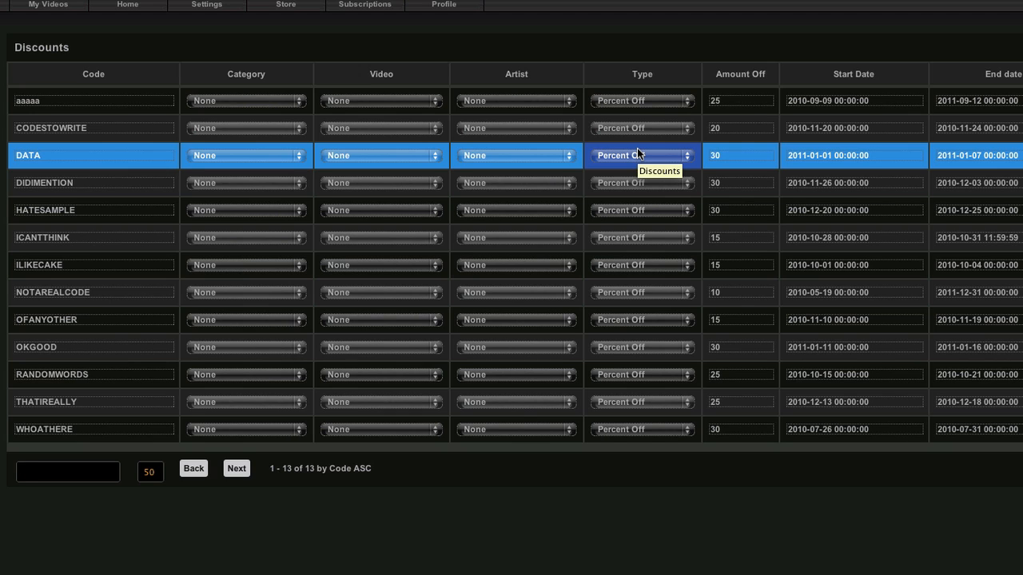
{"action": "left_click", "coordinate": [92, 266]}
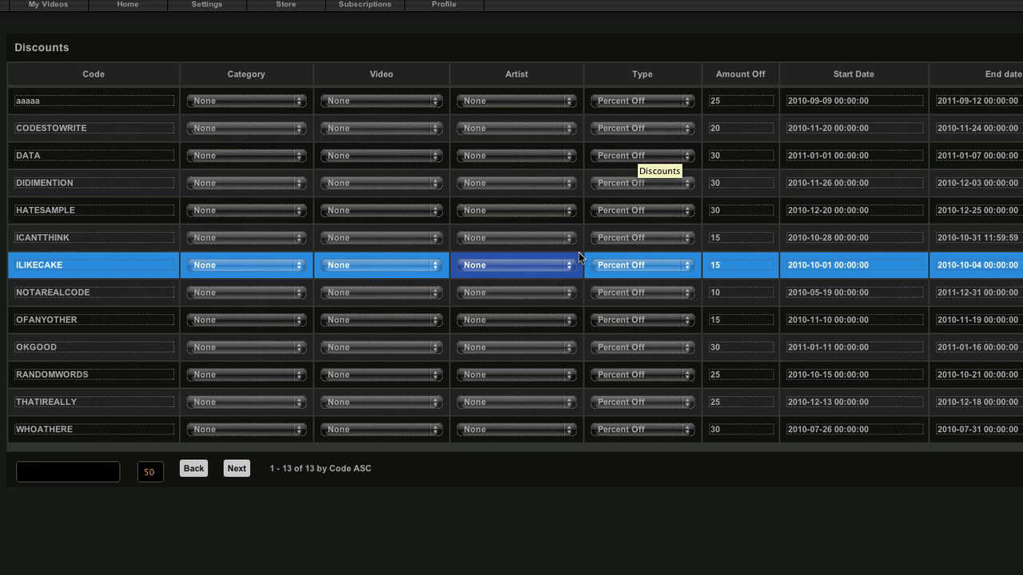